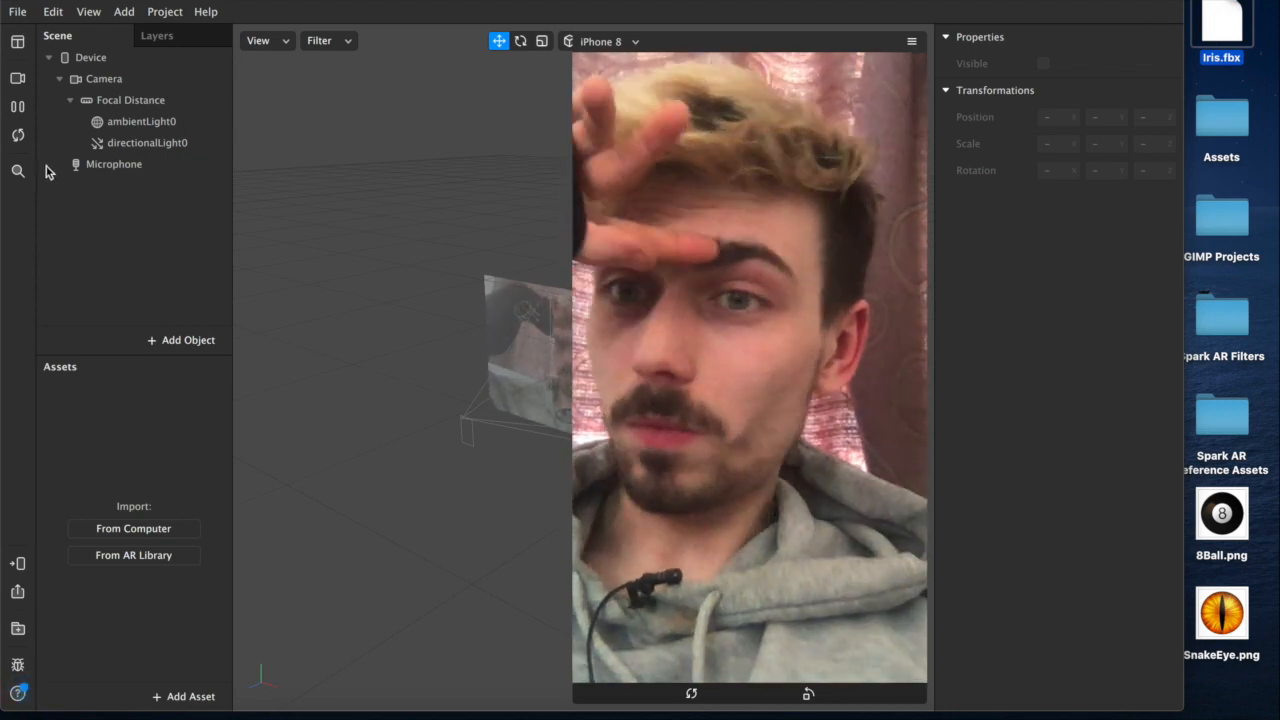
- Add a Face Tracker to the scene with a Face Mesh nested under it
{"action": "left_click", "coordinate": [180, 340]}
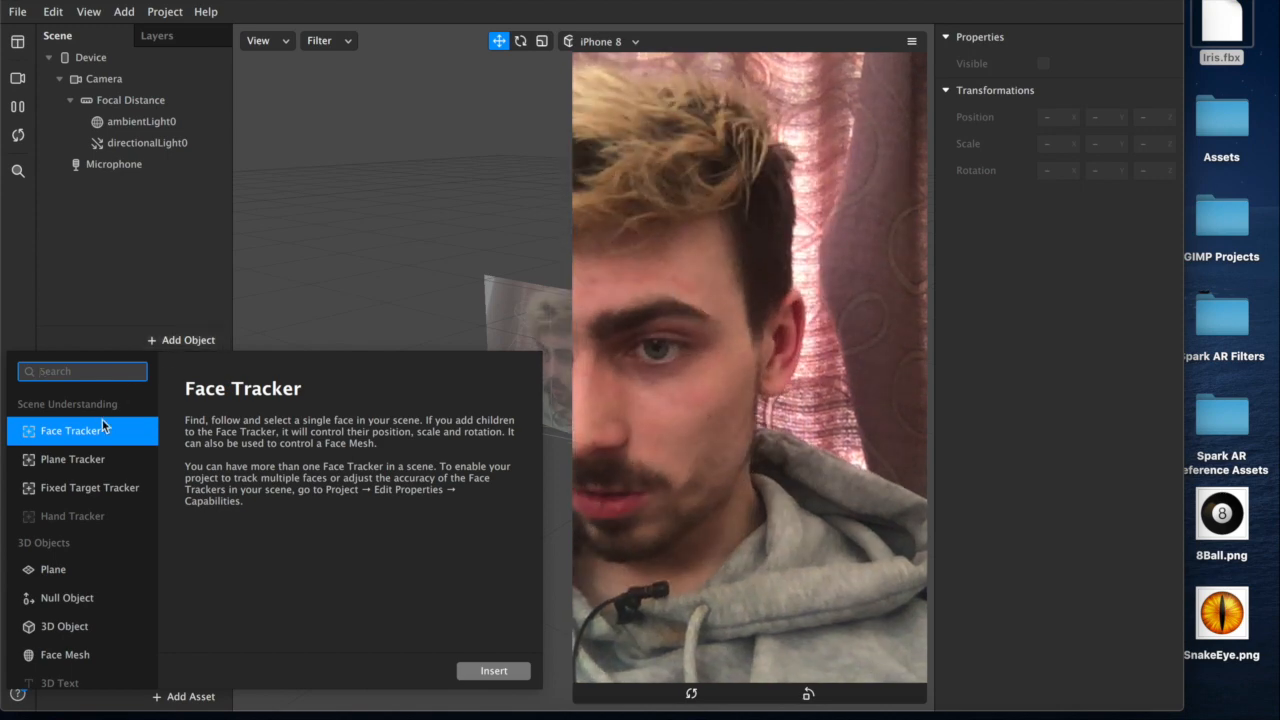
{"action": "left_click", "coordinate": [492, 670]}
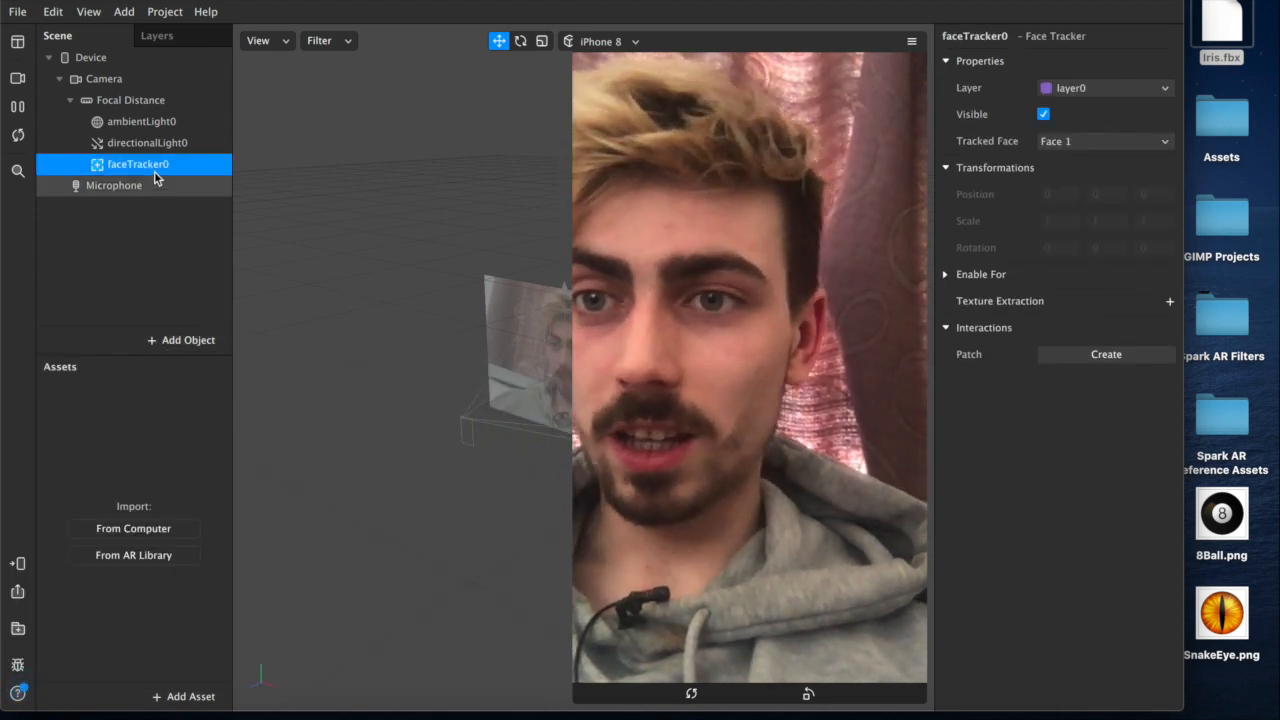
{"action": "right_click", "coordinate": [138, 164]}
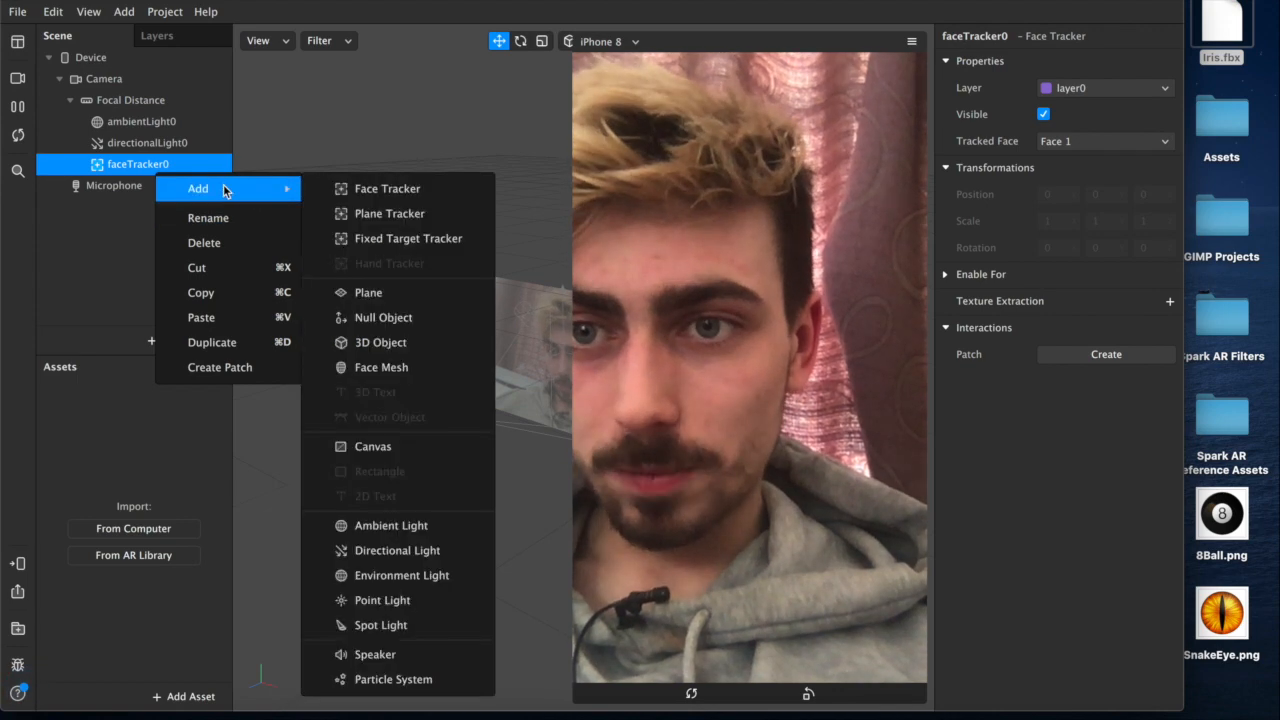
{"action": "mouse_move", "coordinate": [380, 368]}
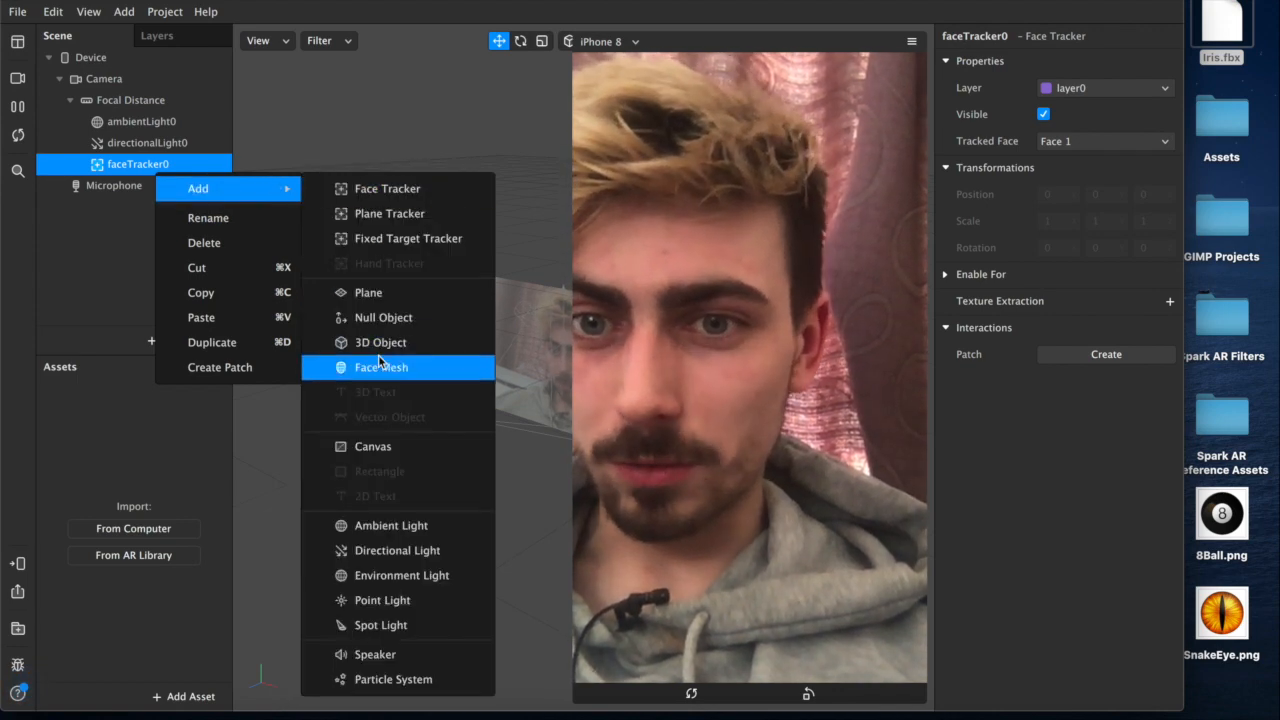
{"action": "left_click", "coordinate": [380, 368]}
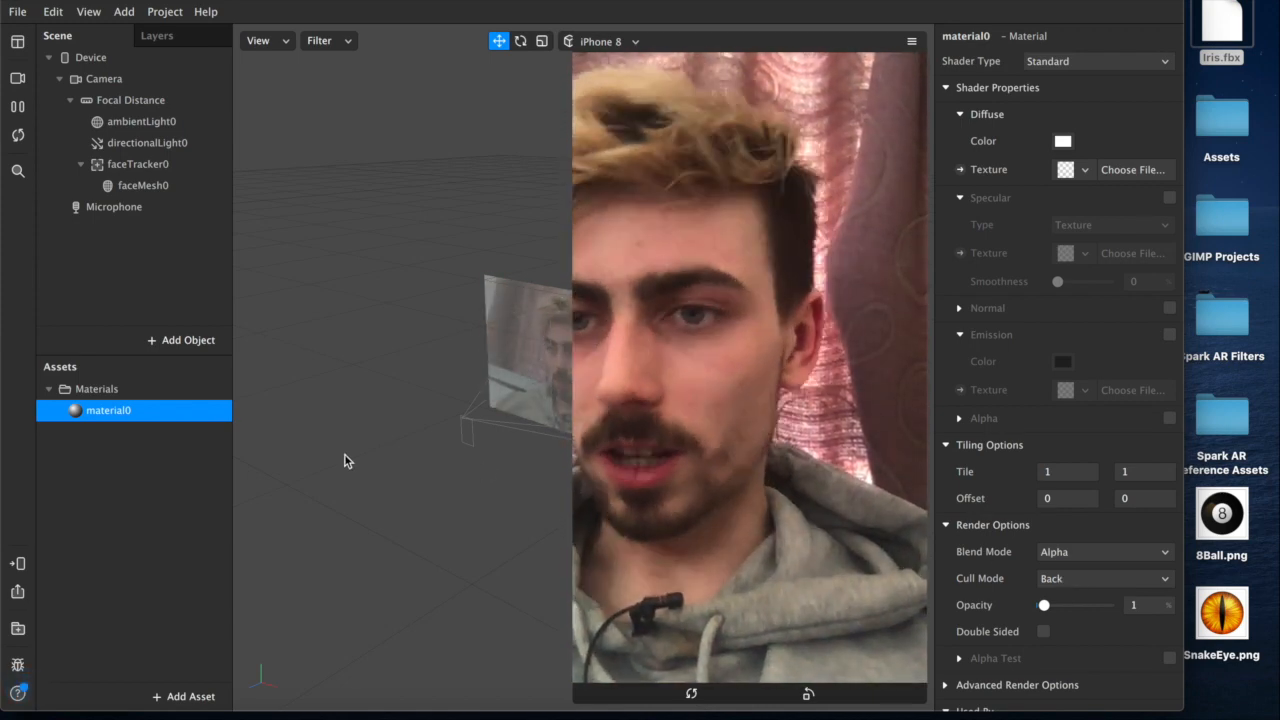
- Rename the mesh's new material to 'invisible mesh'
{"action": "double_click", "coordinate": [108, 410]}
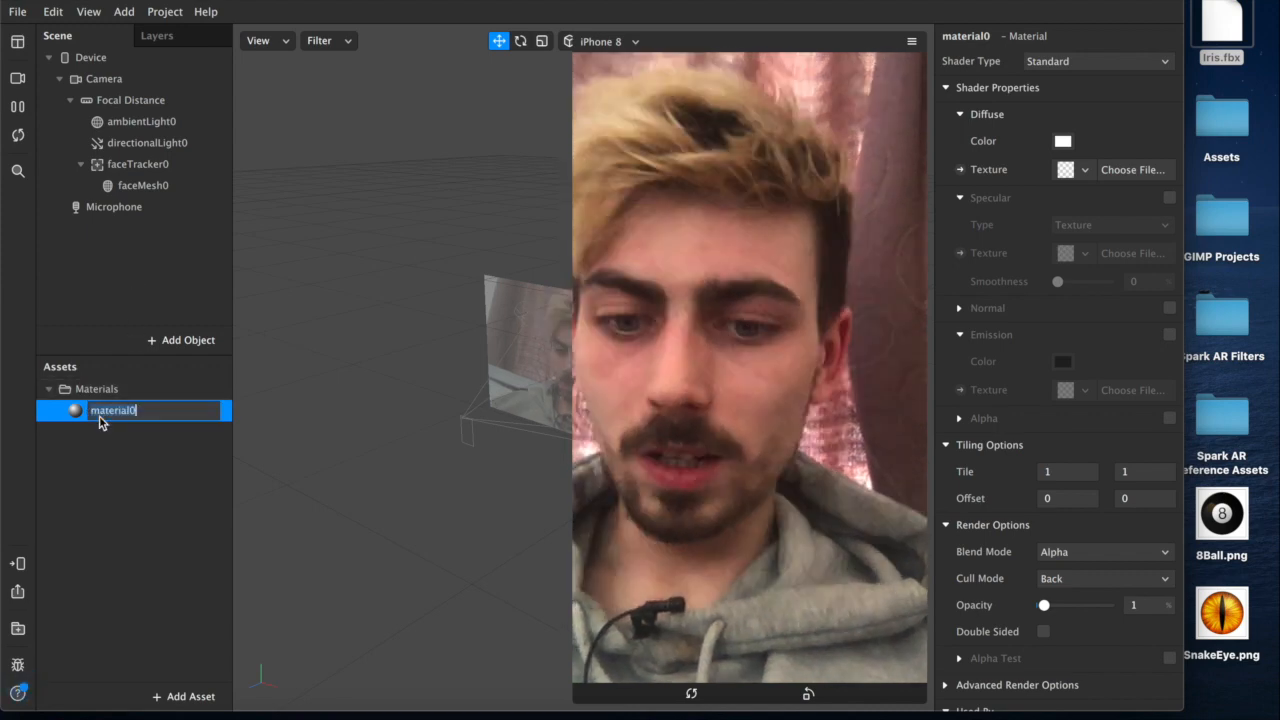
{"action": "type", "text": "invisible mesh"}
{"action": "left_click", "coordinate": [142, 184]}
{"action": "type", "text": "imnvisible mesh"}
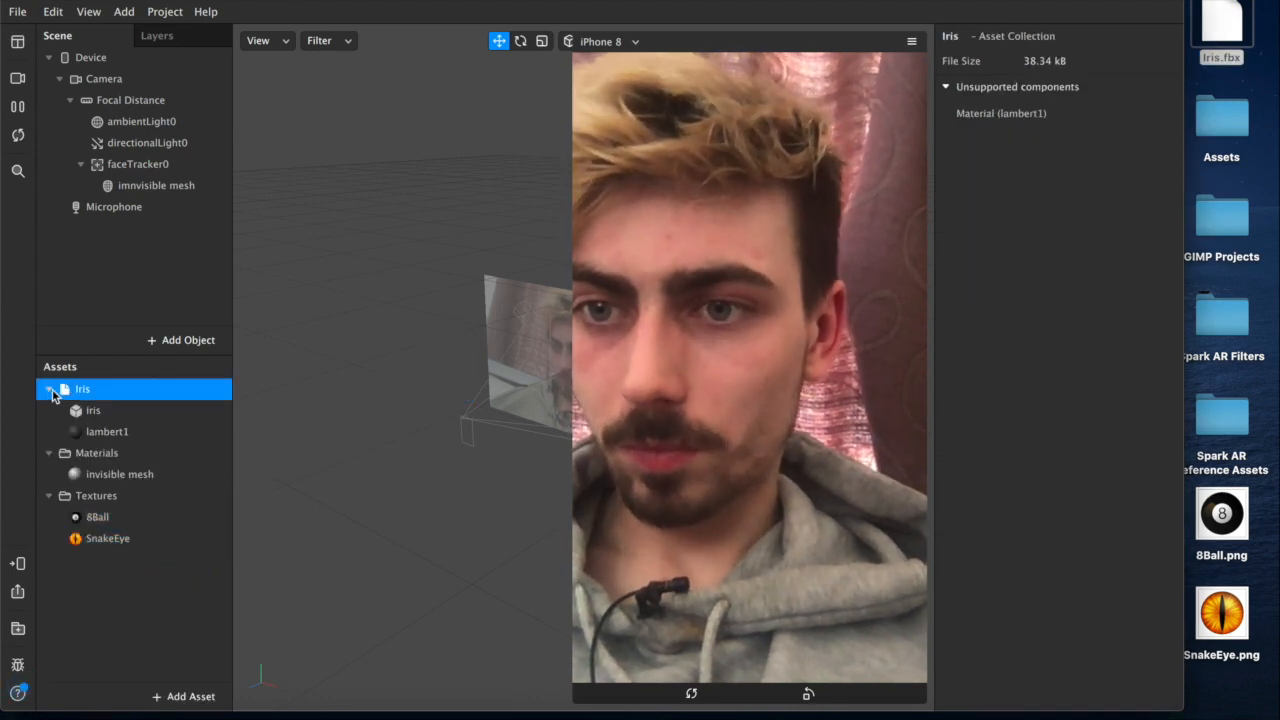
- Give the lambert1 iris material the SnakeEye texture and change its shader type
{"action": "left_click", "coordinate": [108, 432]}
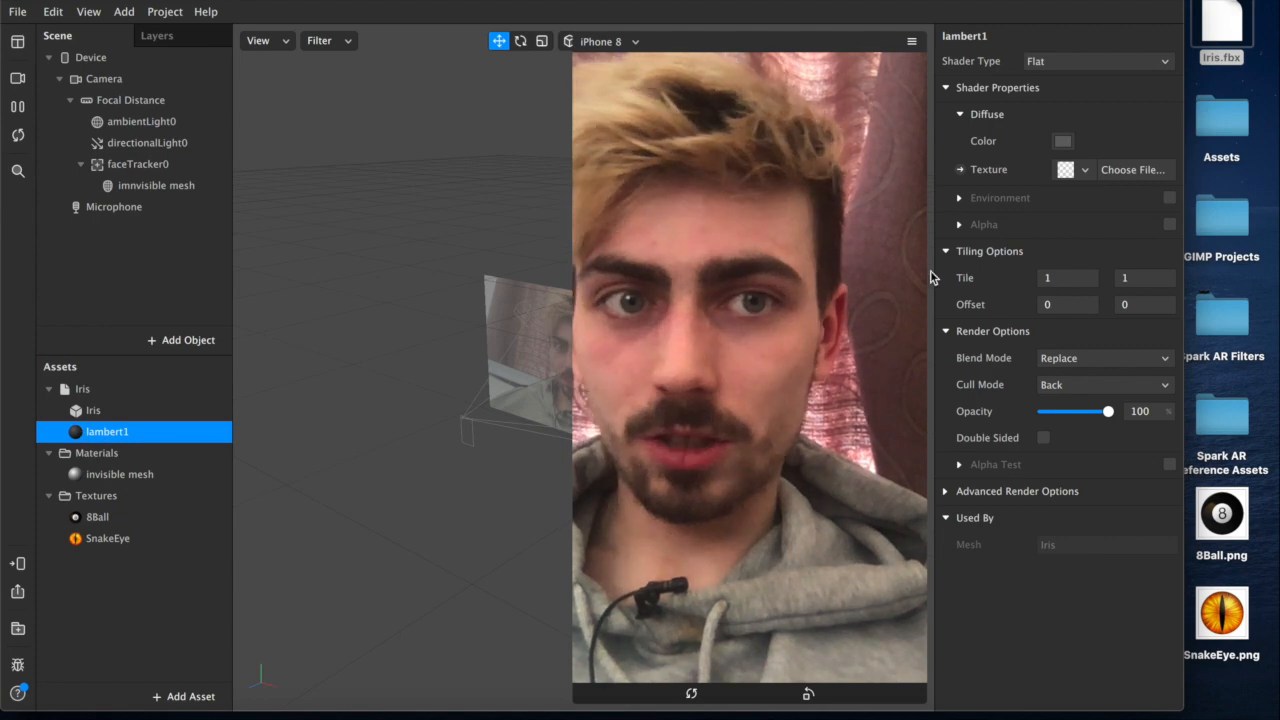
{"action": "left_click", "coordinate": [1084, 168]}
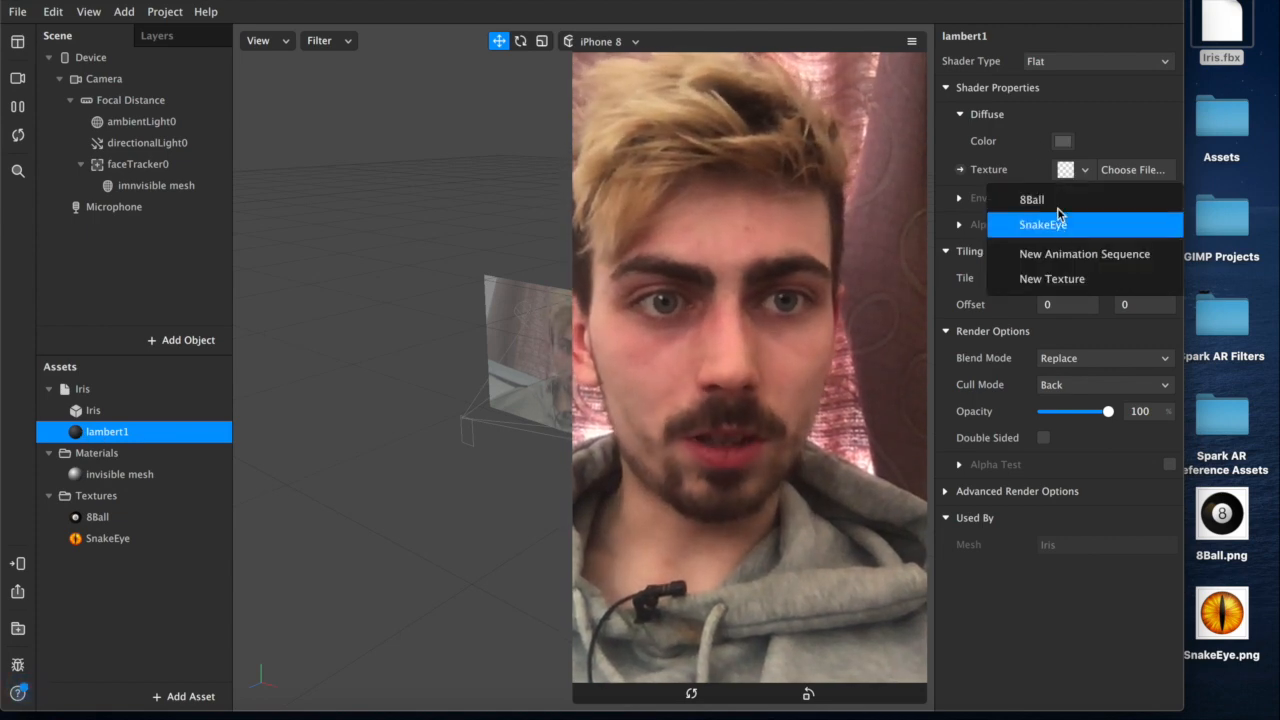
{"action": "left_click", "coordinate": [1044, 224]}
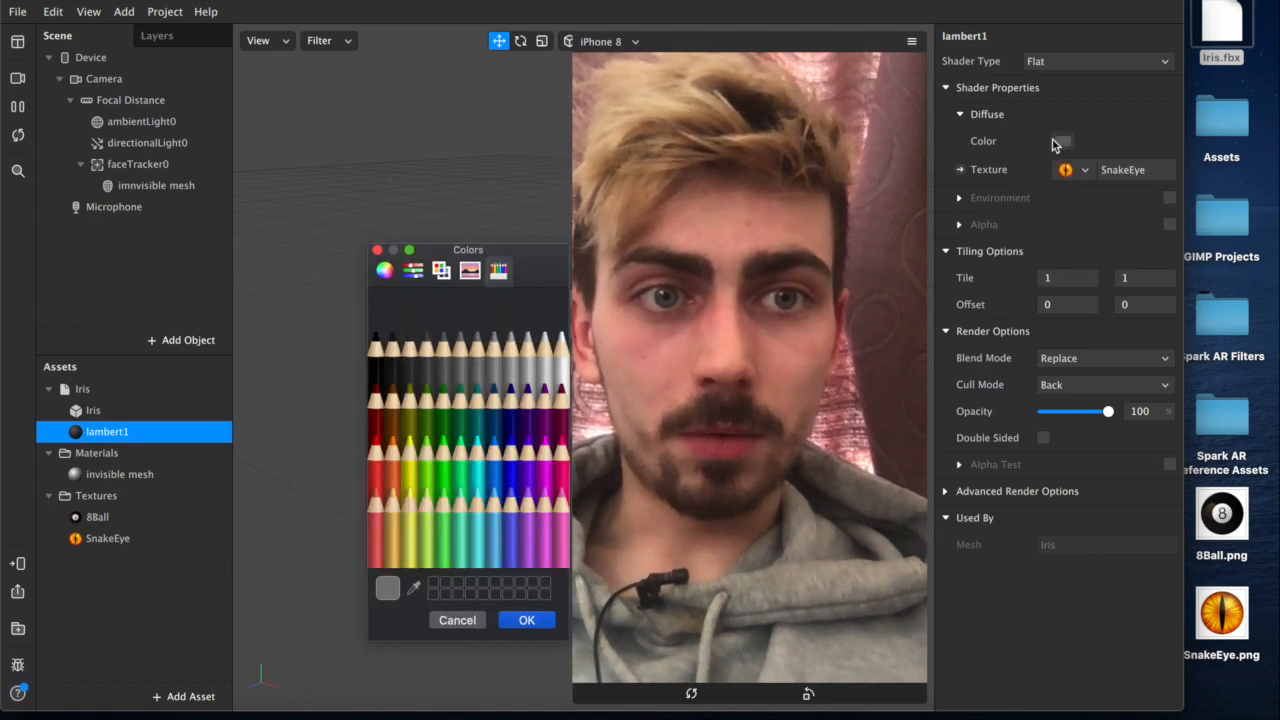
{"action": "left_click", "coordinate": [556, 540]}
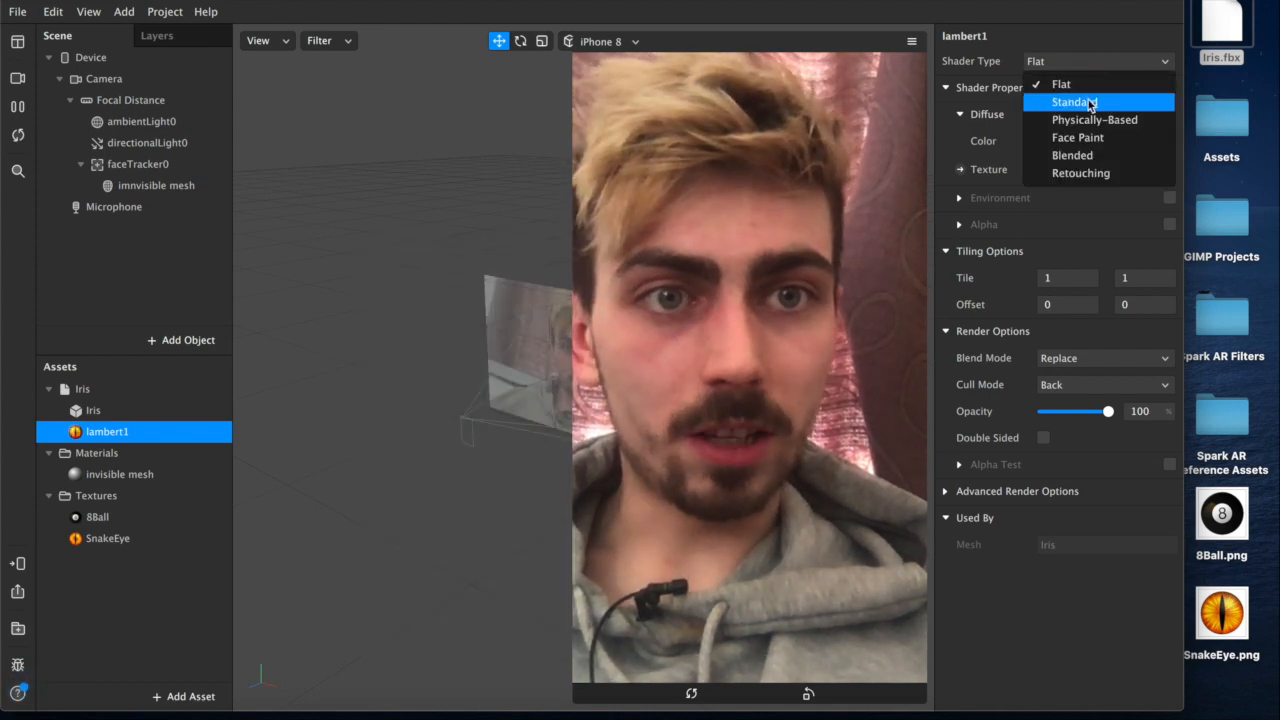
{"action": "left_click", "coordinate": [1076, 100]}
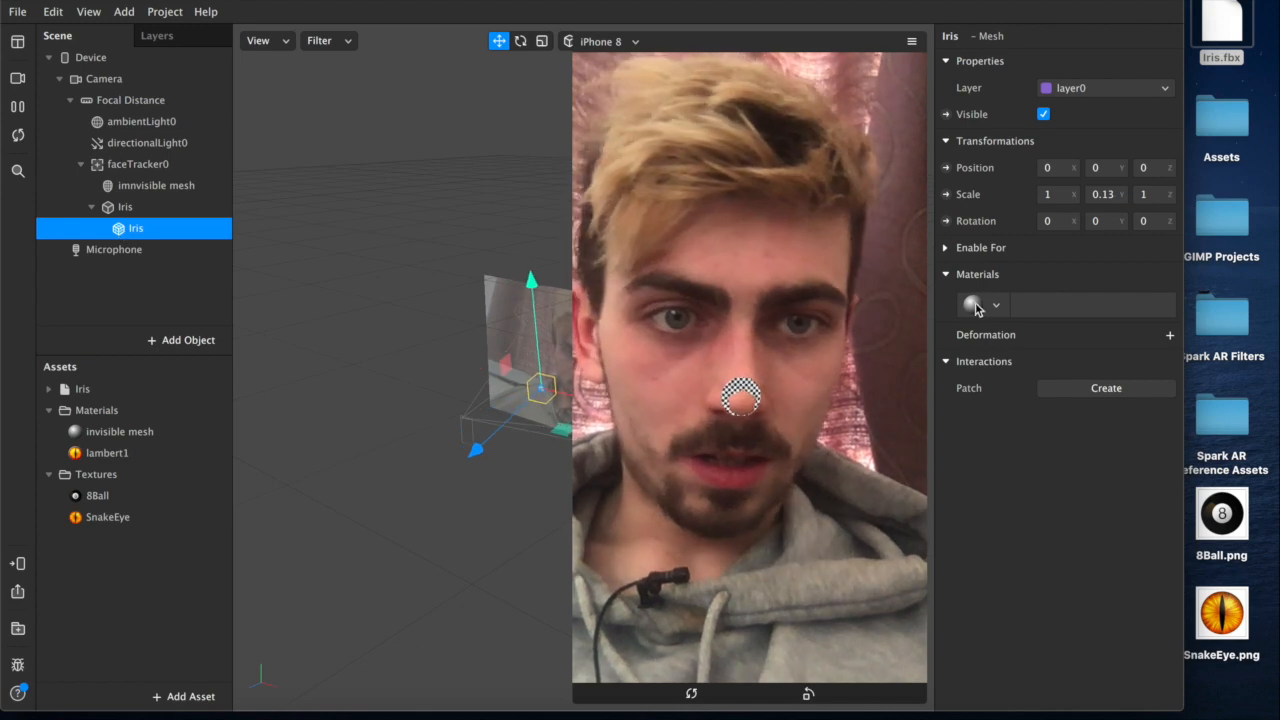
- Assign the lambert1 material to the Iris mesh placed under the face tracker
{"action": "left_click", "coordinate": [996, 304]}
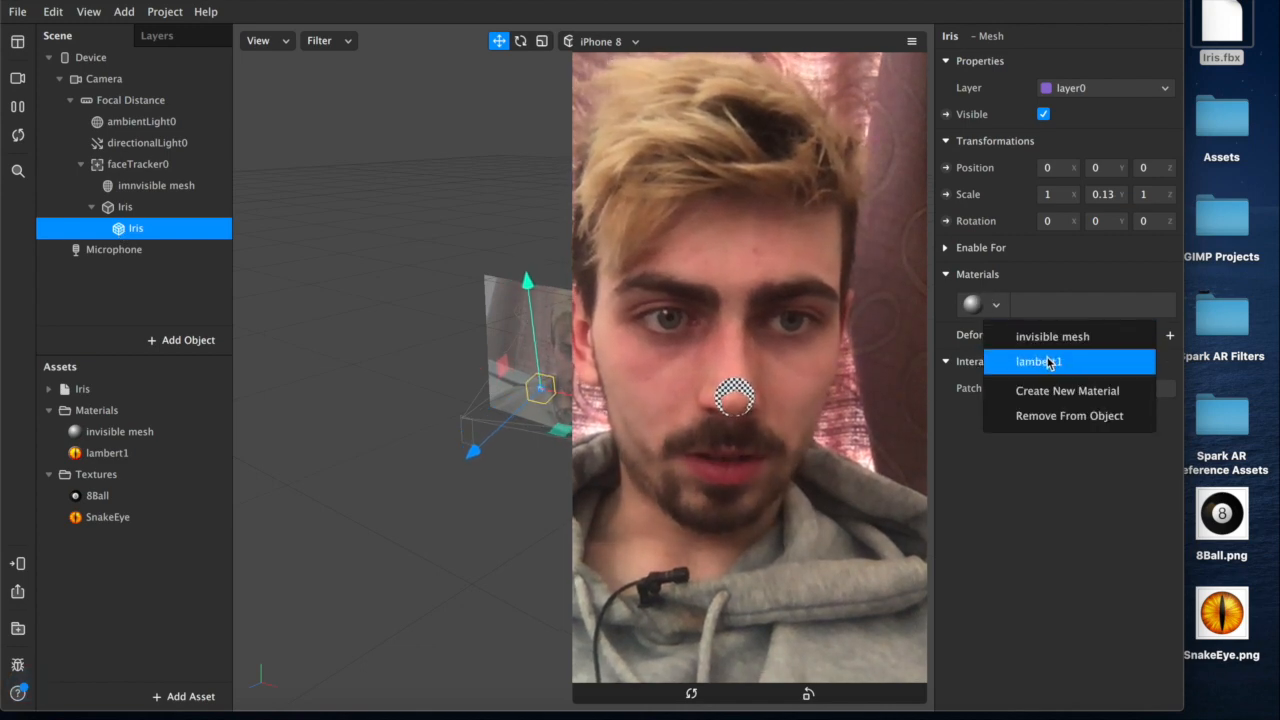
{"action": "left_click", "coordinate": [1036, 360]}
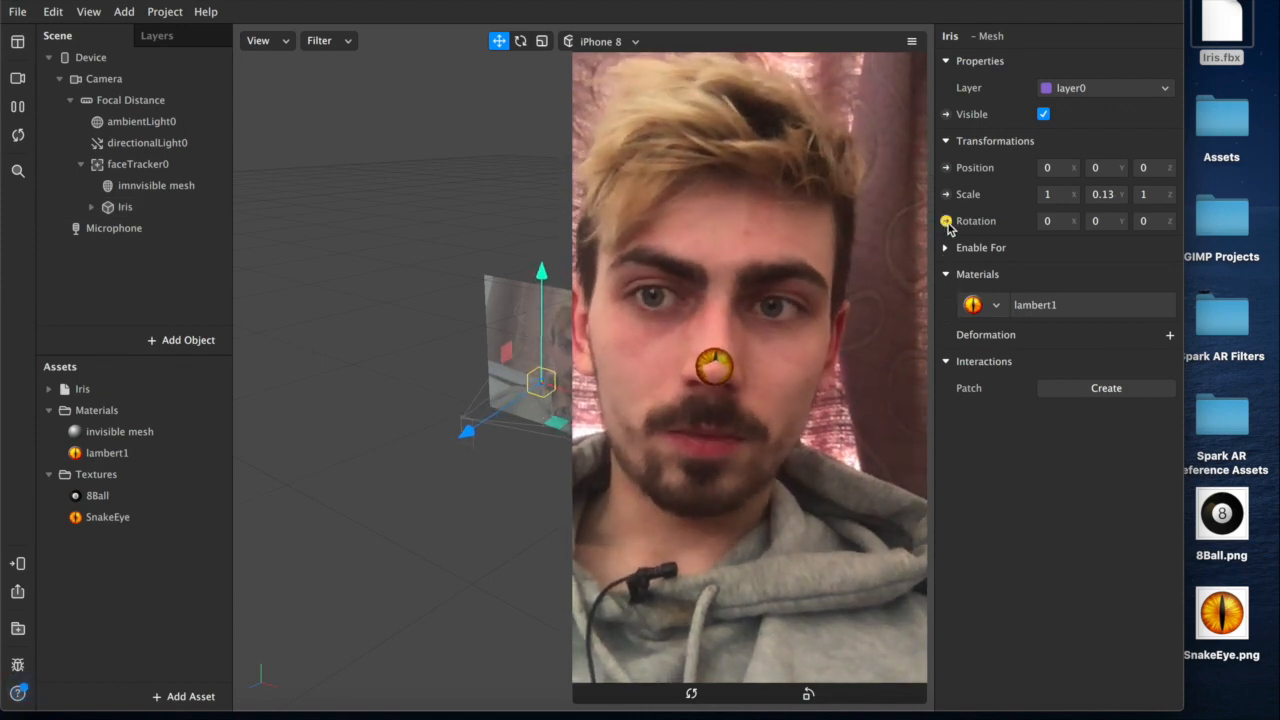
- Drive the Iris position and rotation from an Eyeball patch fed by faceTracker0
{"action": "left_click", "coordinate": [124, 206]}
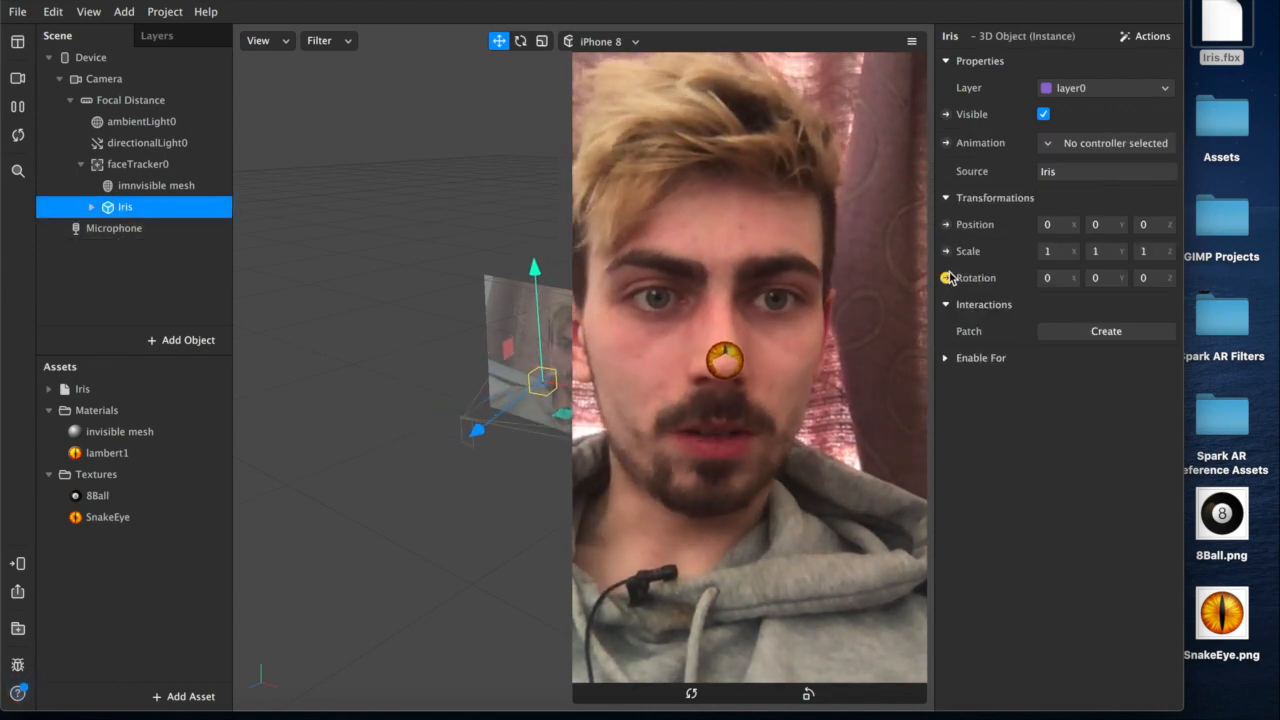
{"action": "left_click", "coordinate": [1106, 332]}
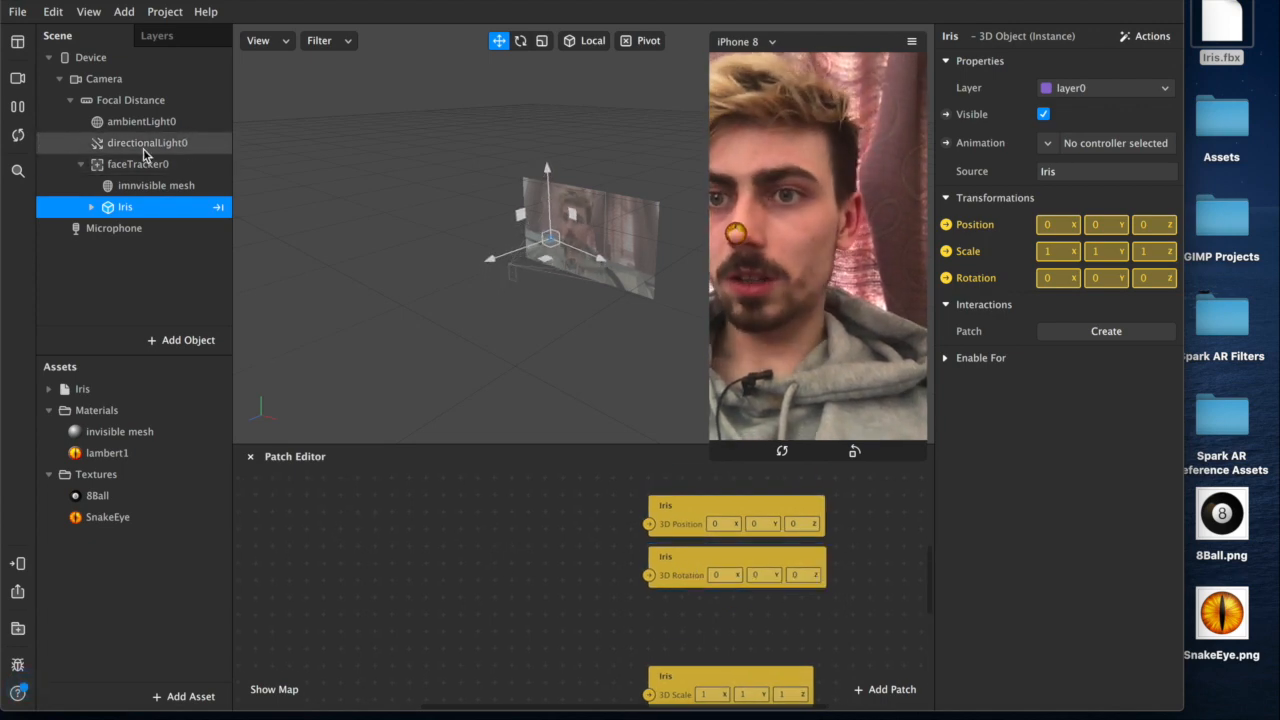
{"action": "left_click", "coordinate": [138, 164]}
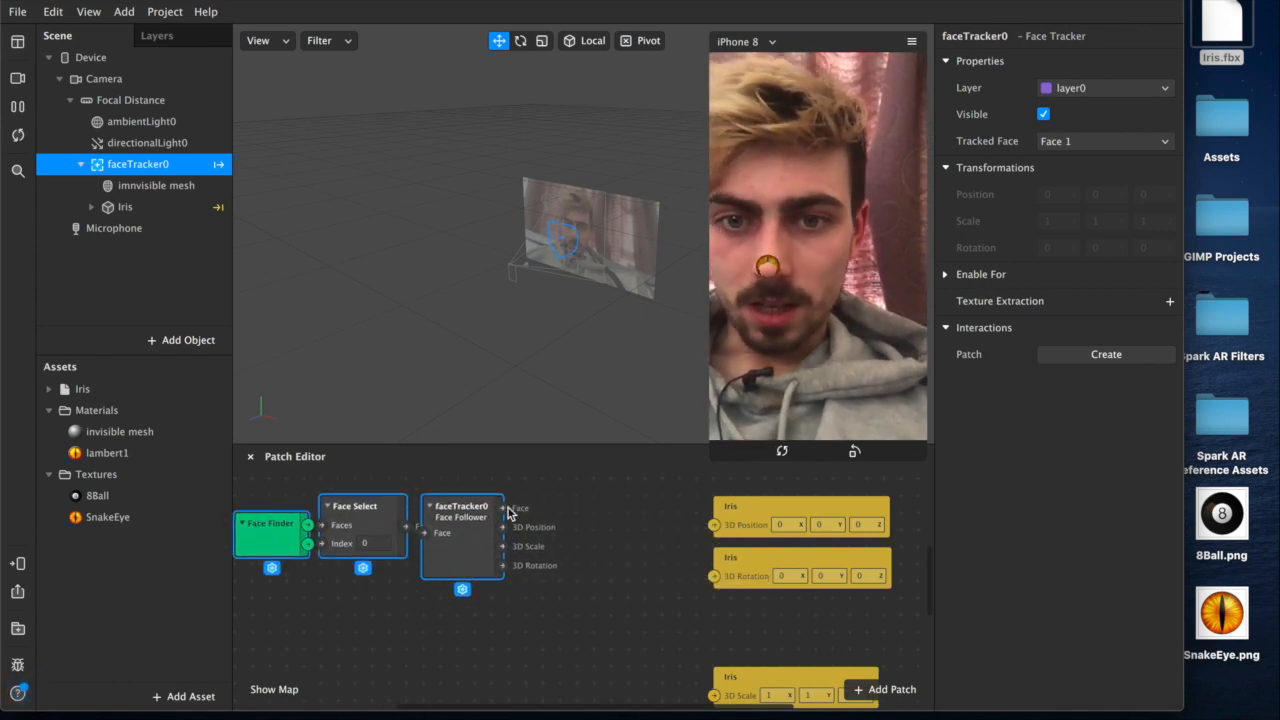
{"action": "type", "text": "eyeball"}
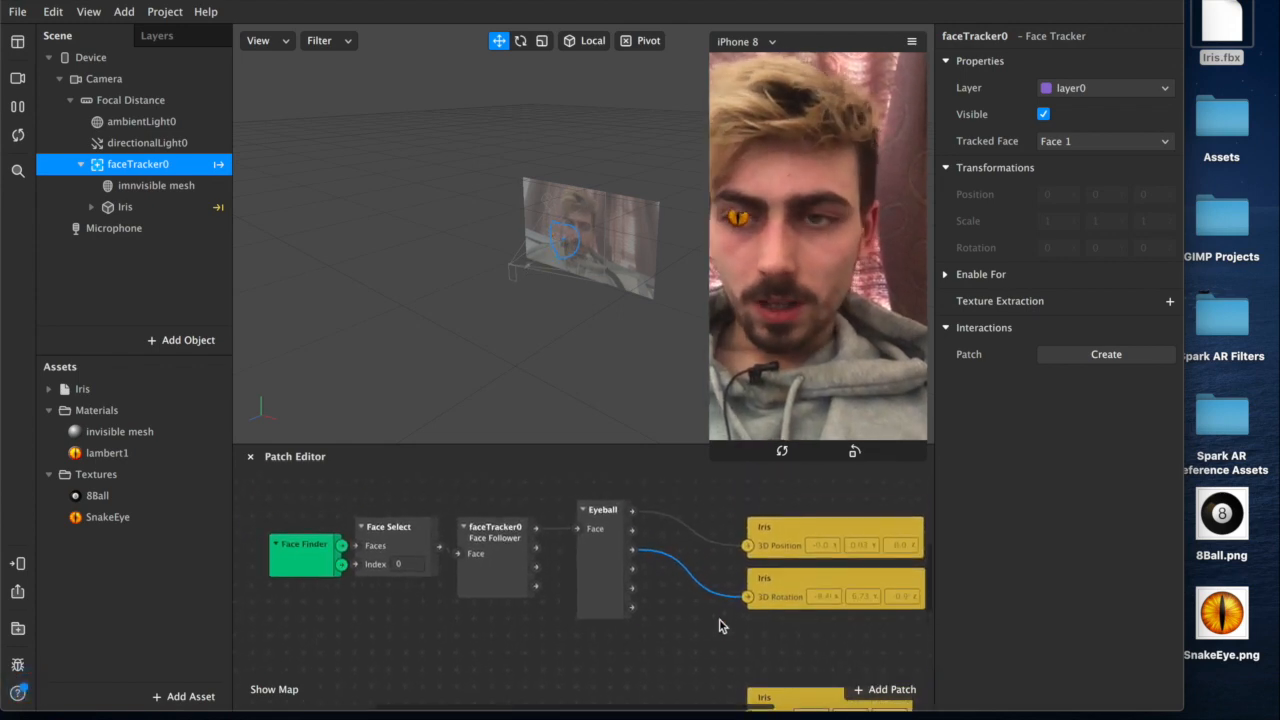
{"action": "left_click", "coordinate": [114, 206]}
{"action": "type", "text": "left sbake"}
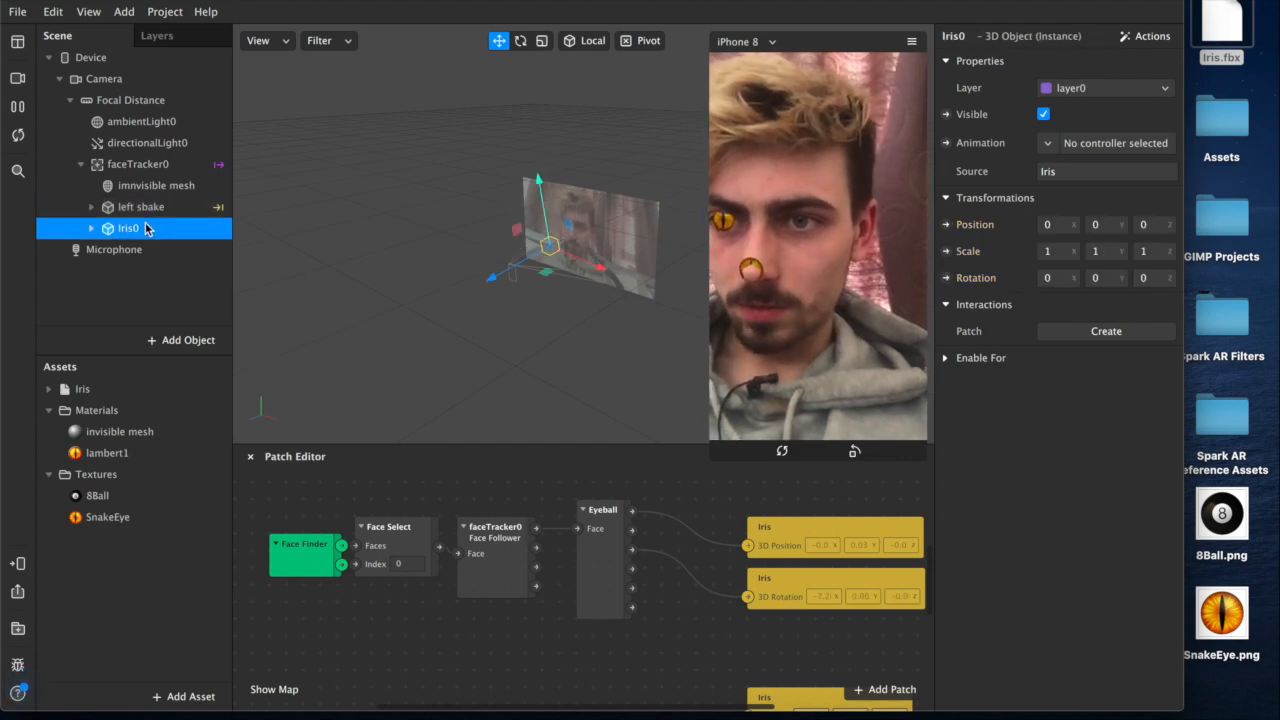
- Duplicate the iris into left and right snake objects, naming one 'right_snake'
{"action": "type", "text": "right_snake"}
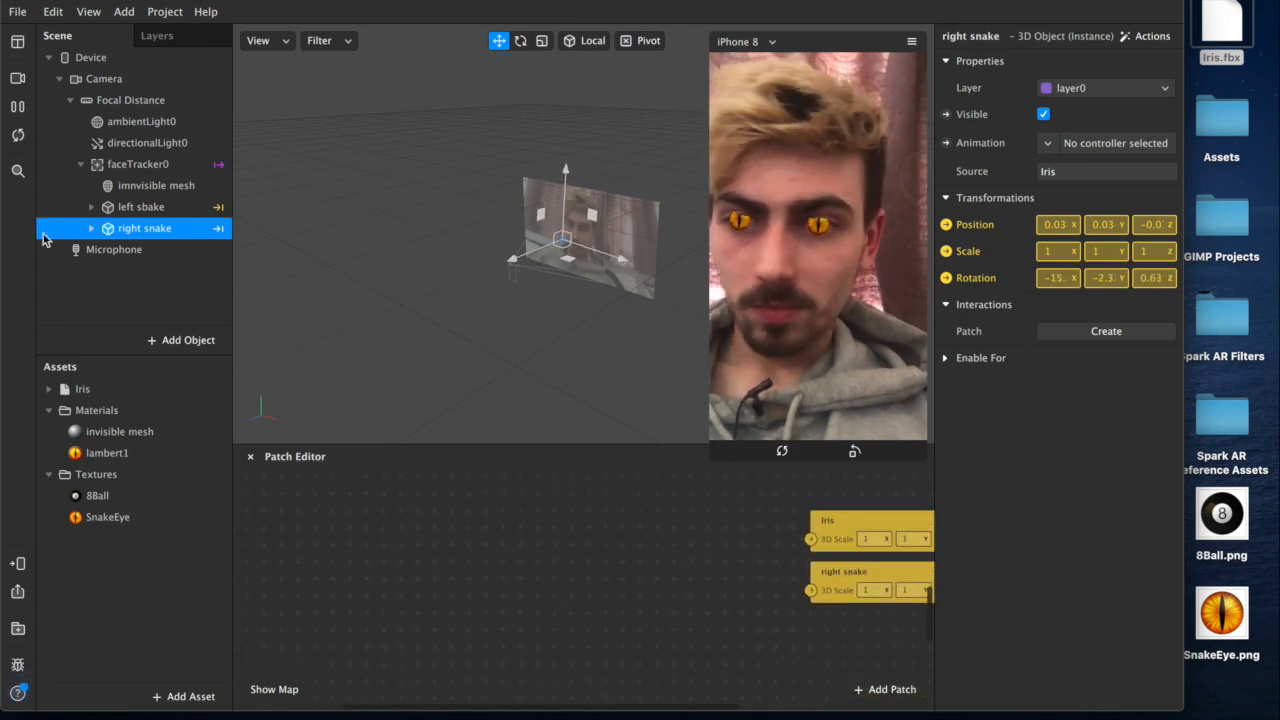
- Chain Screen Tap, Switch, Pulse, Animation and Transition patches into the irises' 3D Scale
{"action": "left_click", "coordinate": [884, 688]}
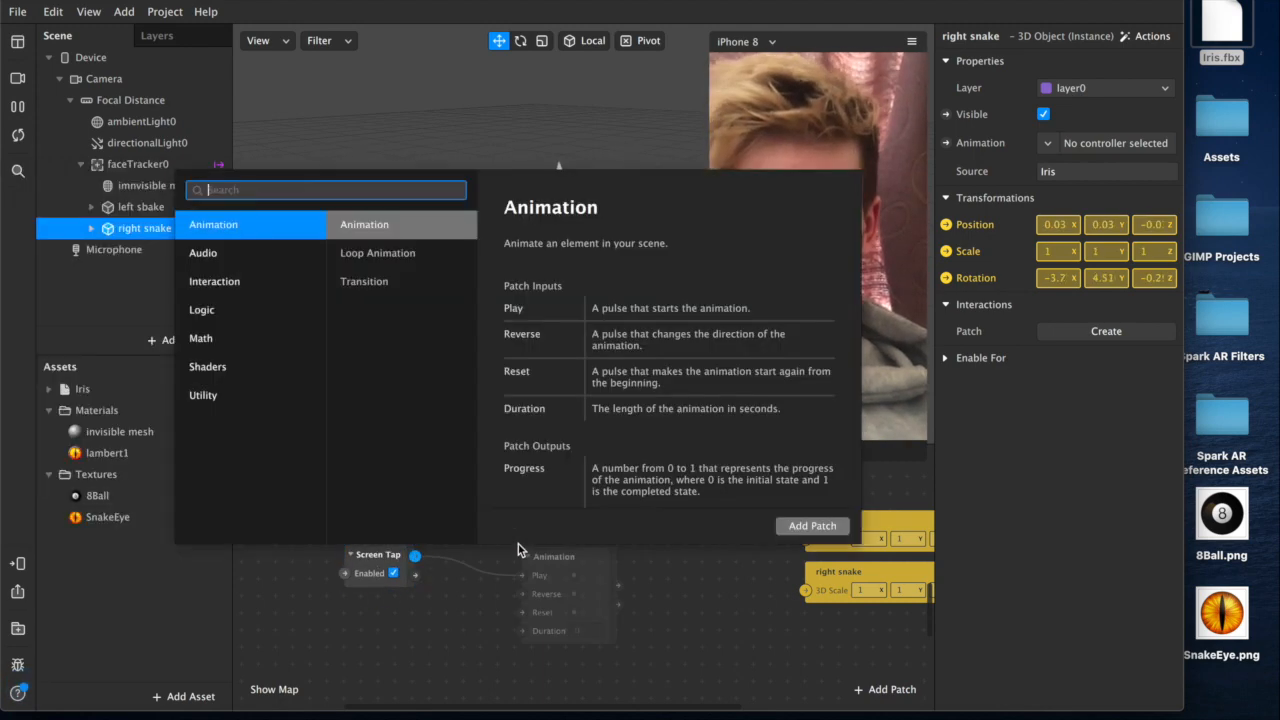
{"action": "type", "text": "switch"}
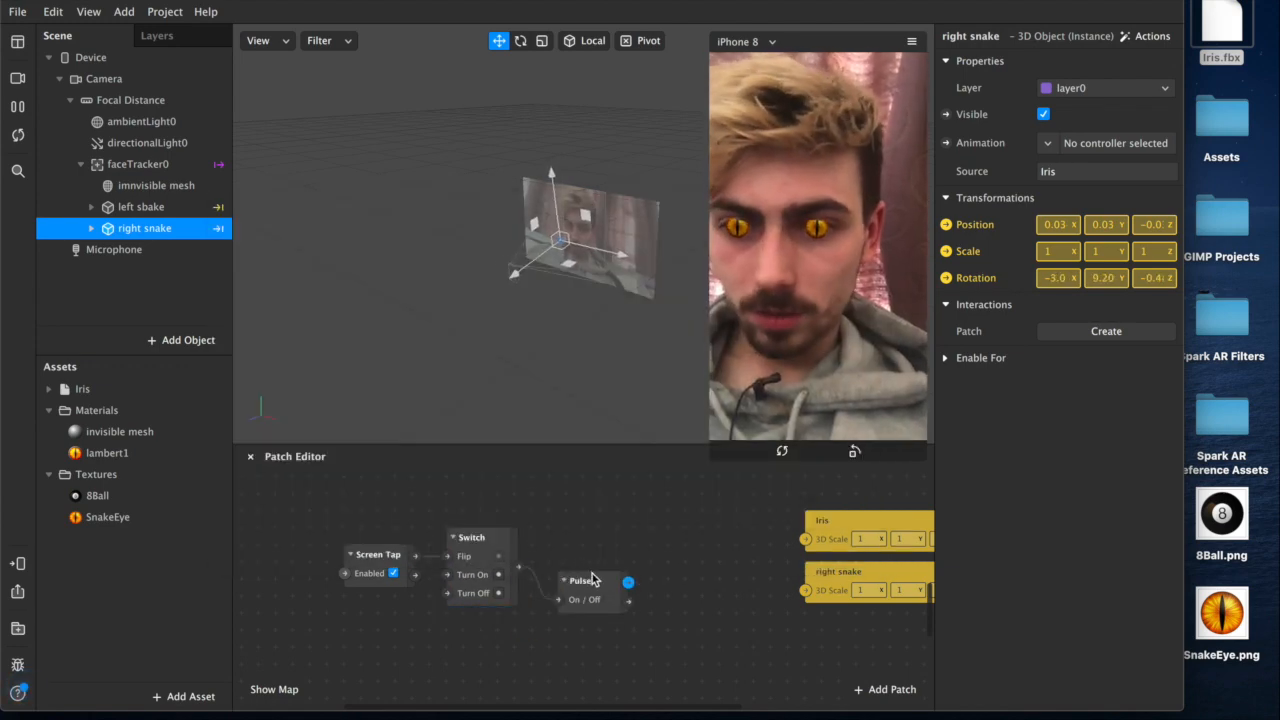
{"action": "left_click", "coordinate": [584, 556]}
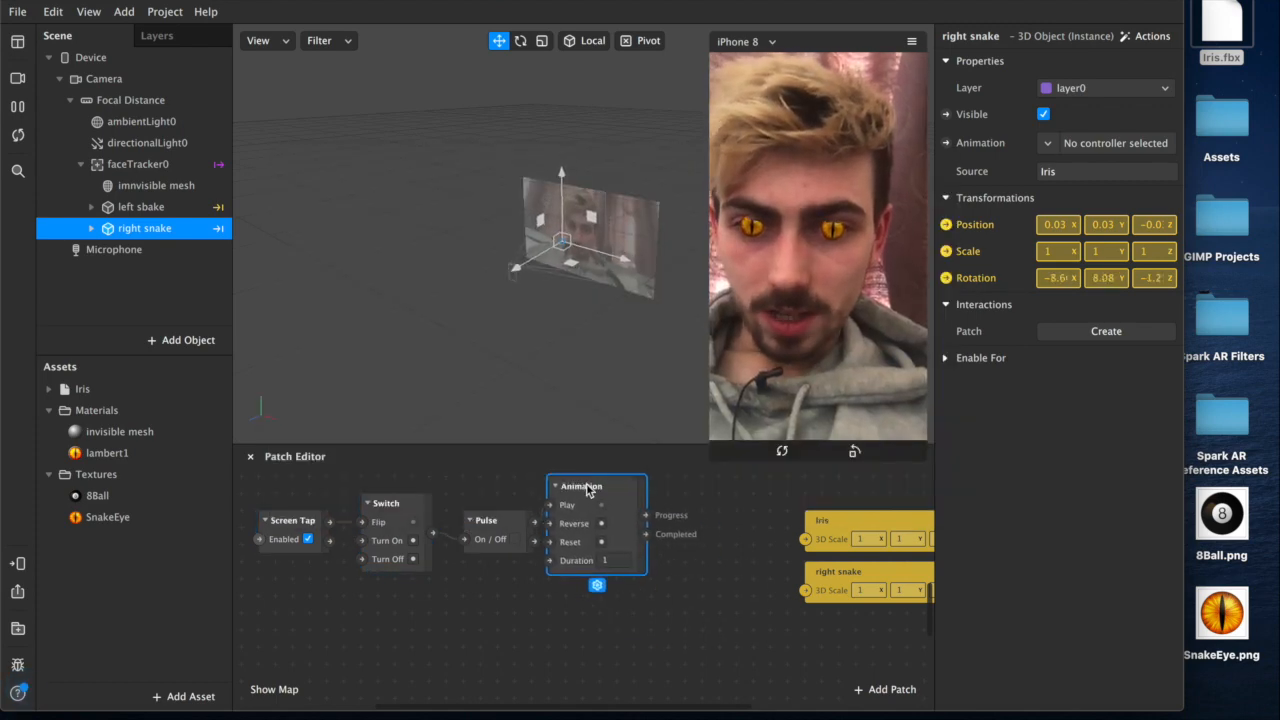
{"action": "left_click_drag", "start_coordinate": [596, 486], "coordinate": [612, 504]}
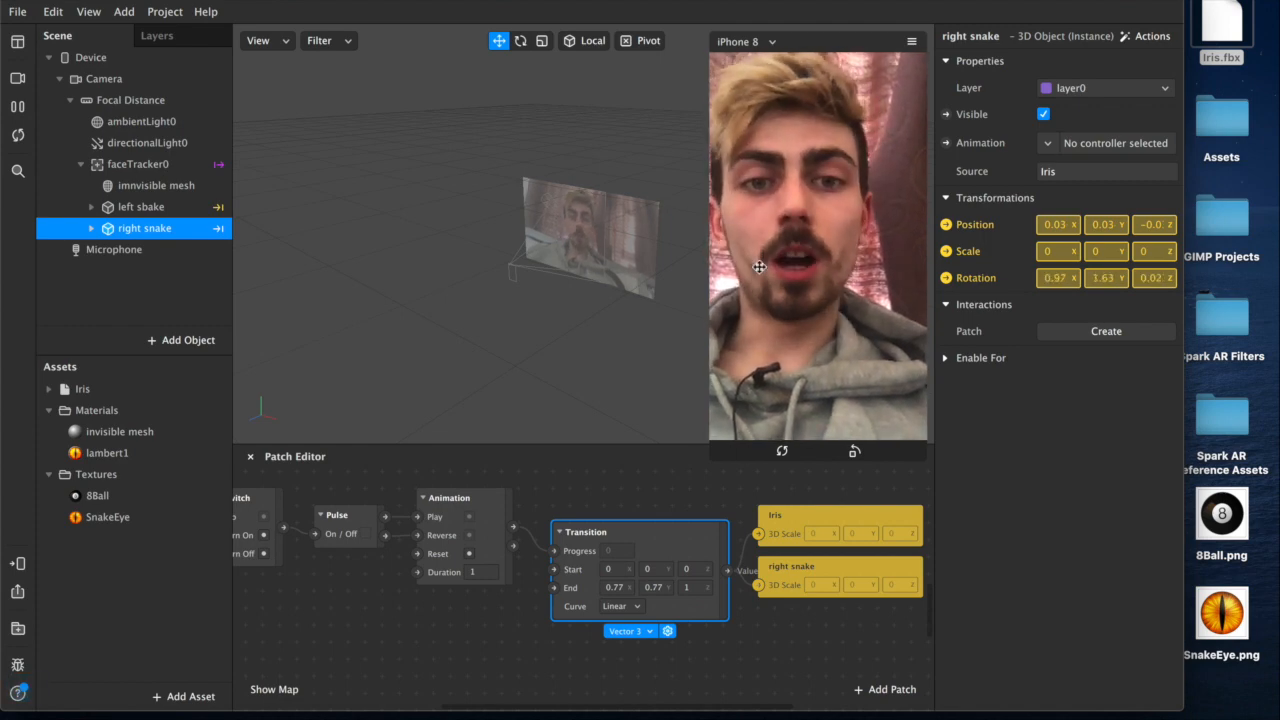
- Enable Simulate Touch in the preview and tap to test the iris change
{"action": "left_click", "coordinate": [910, 40]}
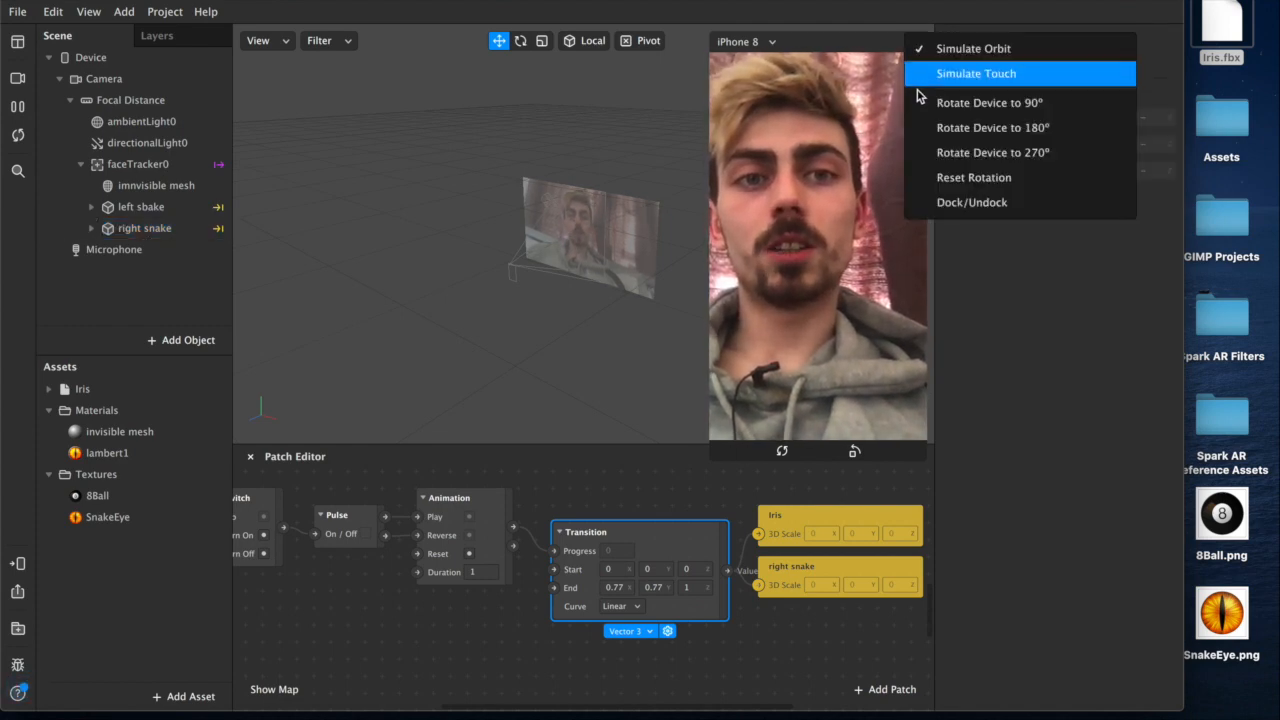
{"action": "left_click", "coordinate": [976, 72]}
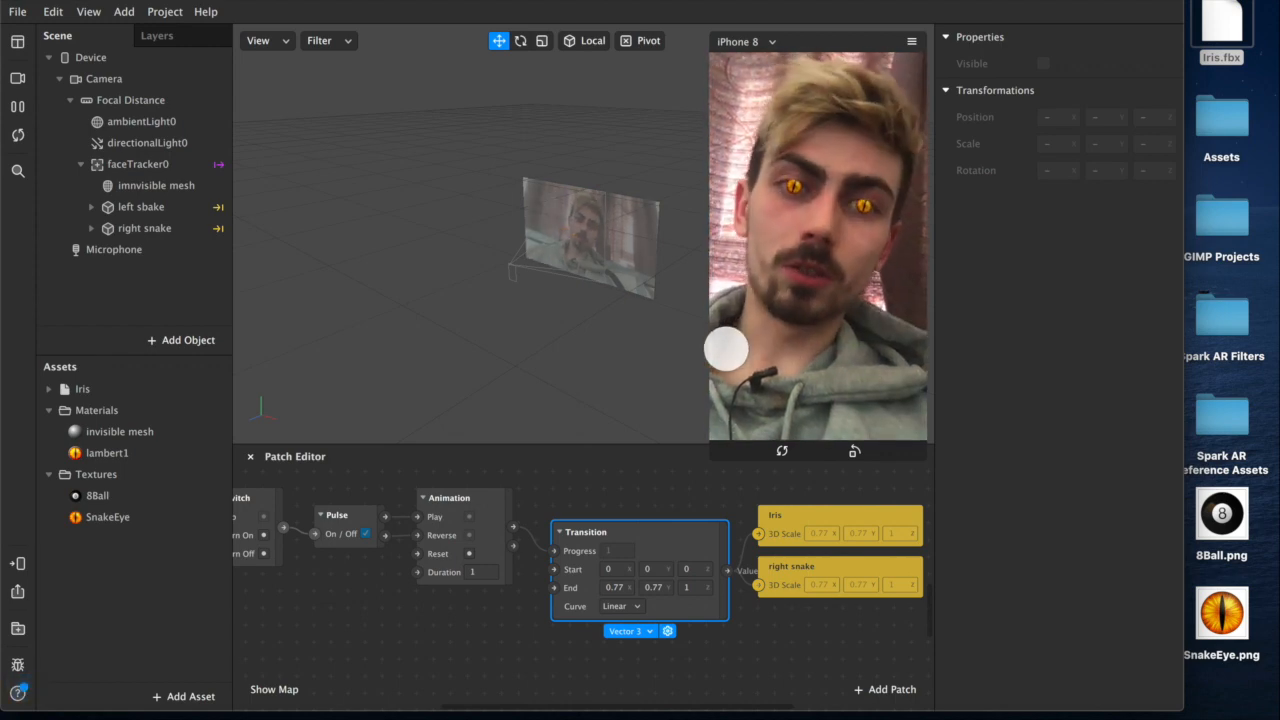
{"action": "left_click", "coordinate": [156, 184]}
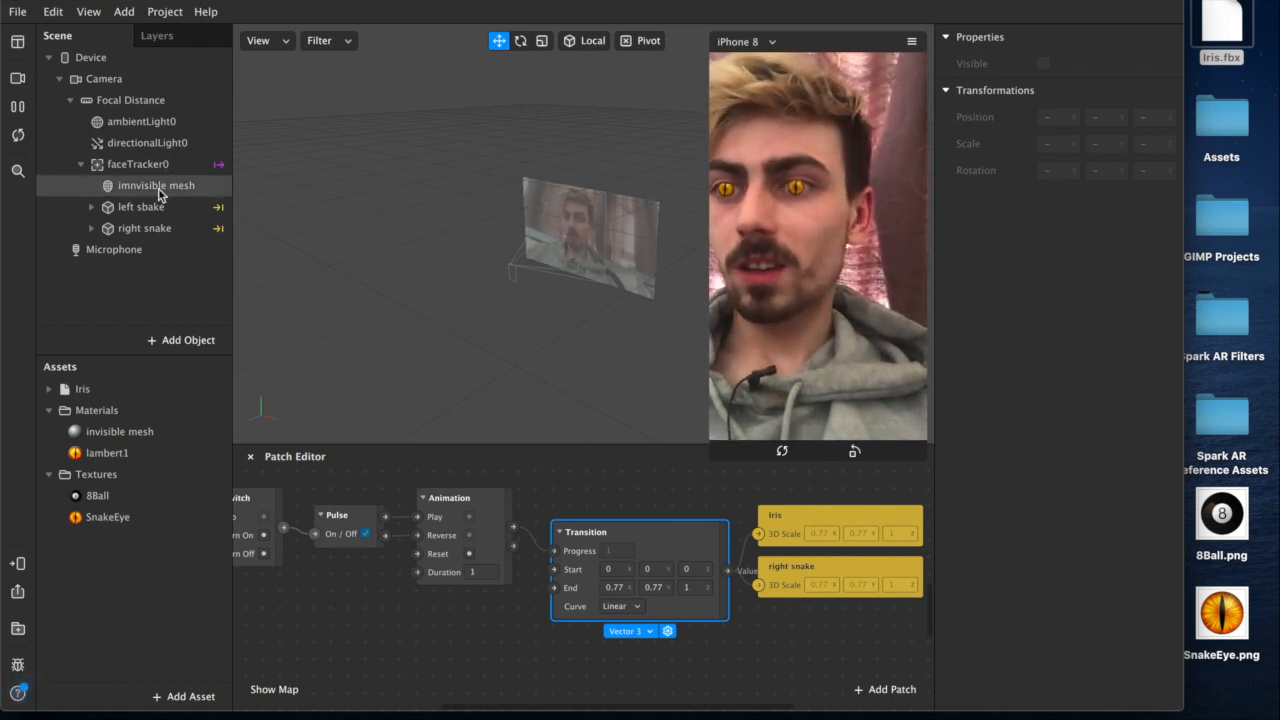
- Inspect the invisible mesh and faceTracker0 objects in the scene
{"action": "left_click", "coordinate": [138, 164]}
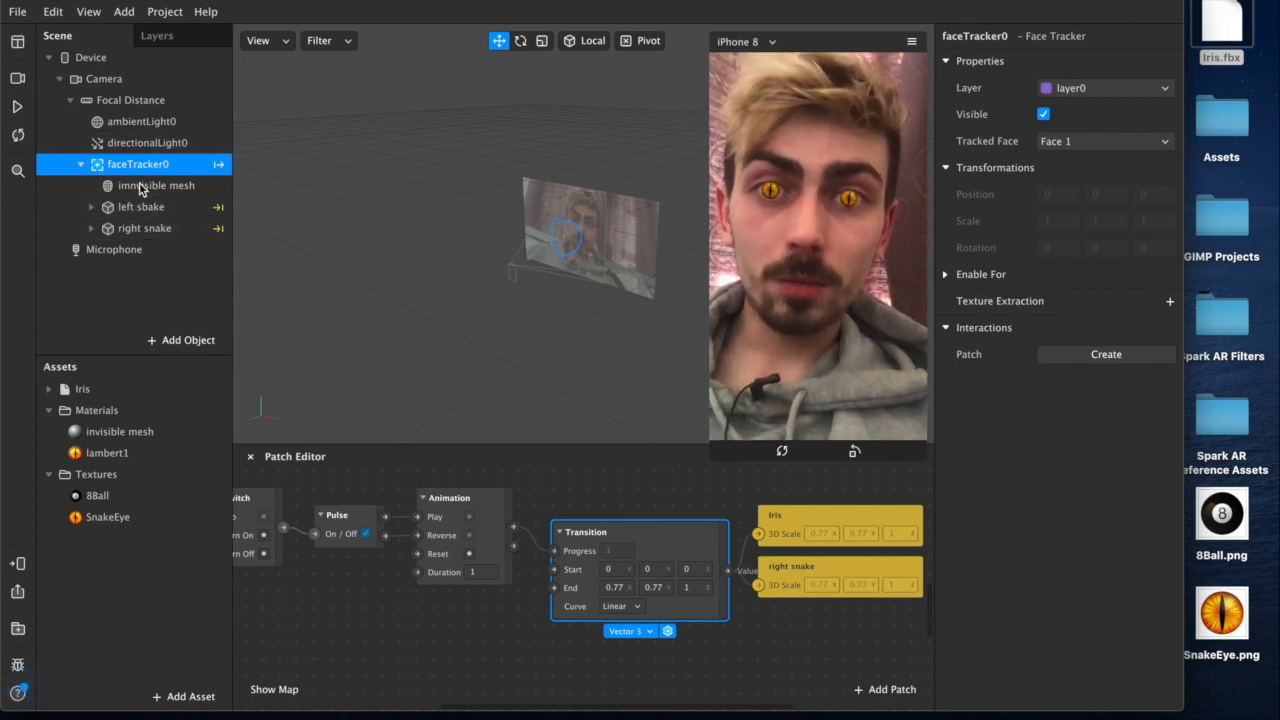
{"action": "left_click", "coordinate": [156, 184]}
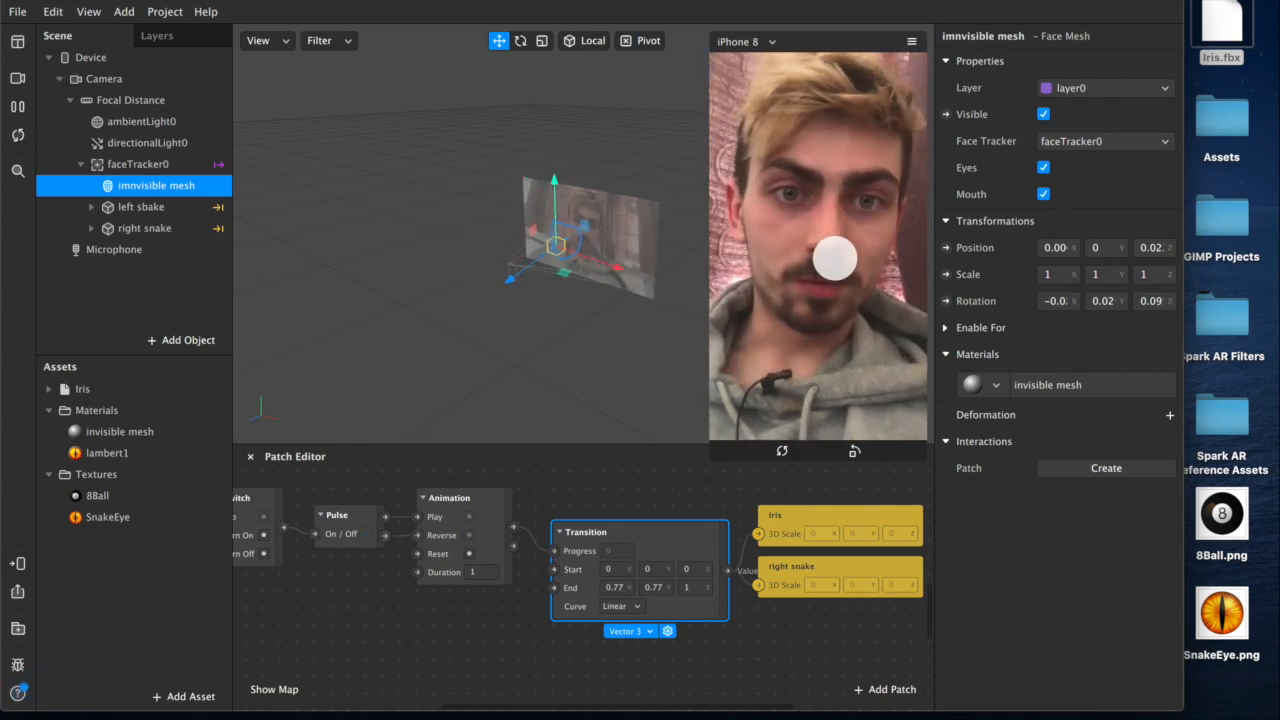
{"action": "left_click", "coordinate": [364, 532]}
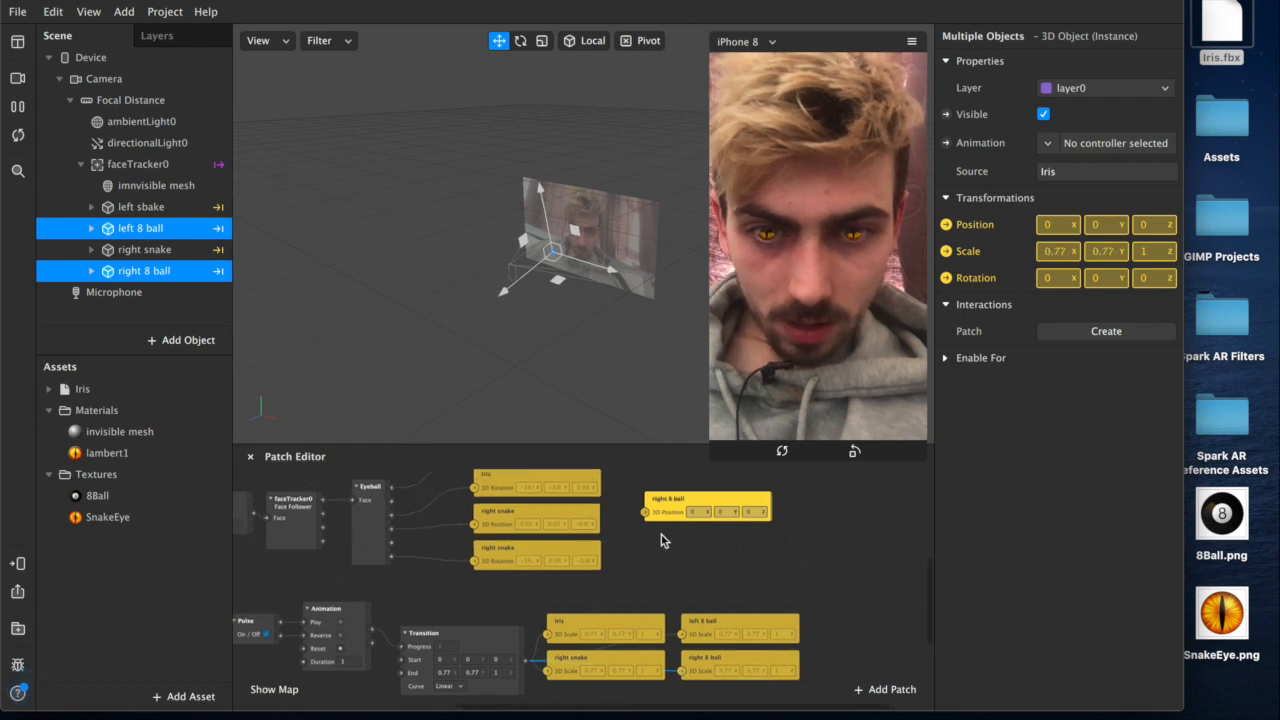
- Wire the 'left 8 ball' and 'right 8 ball' transform patches to the Eyeball outputs
{"action": "left_click", "coordinate": [704, 512]}
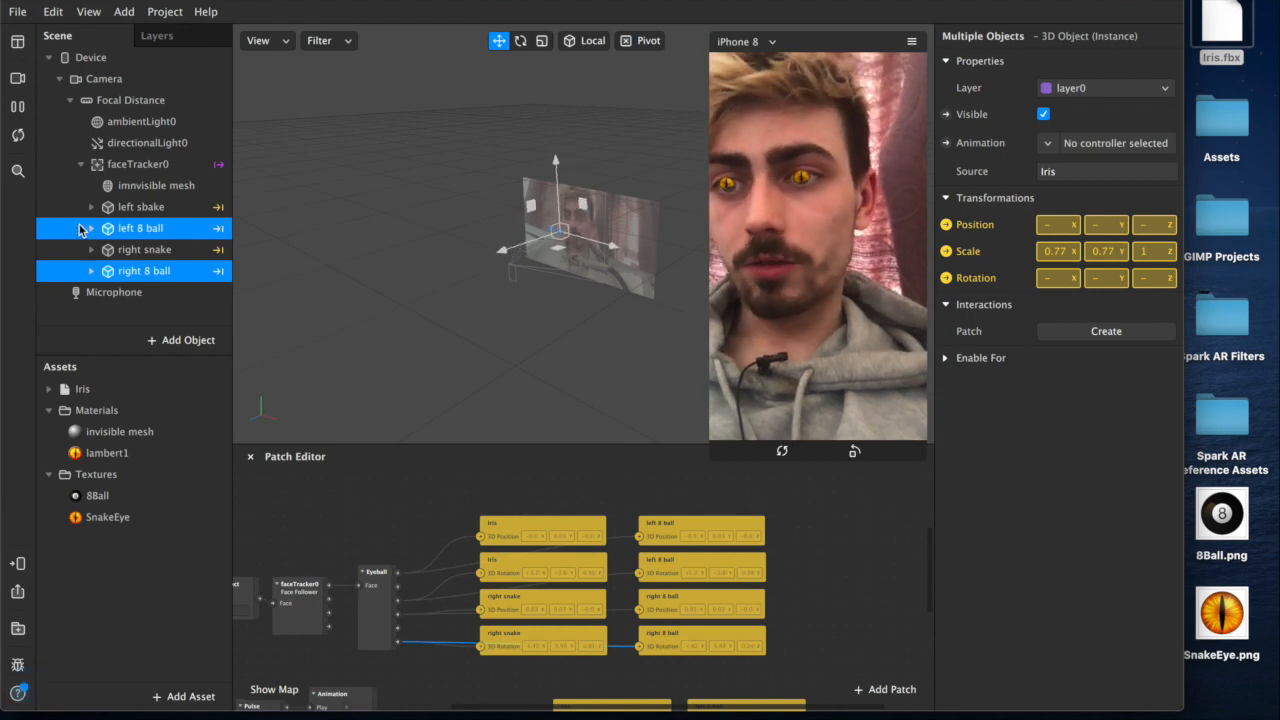
{"action": "left_click", "coordinate": [144, 292]}
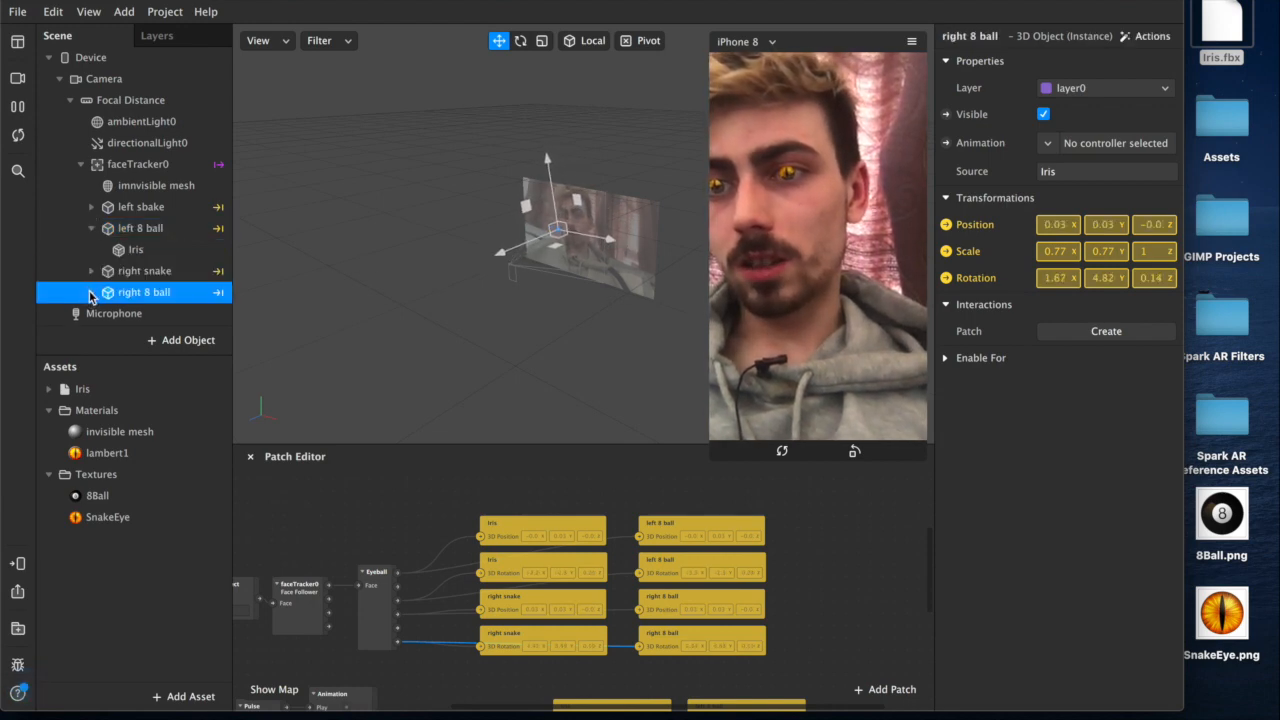
- Rename the lambert1 material to 'snake'
{"action": "double_click", "coordinate": [112, 452]}
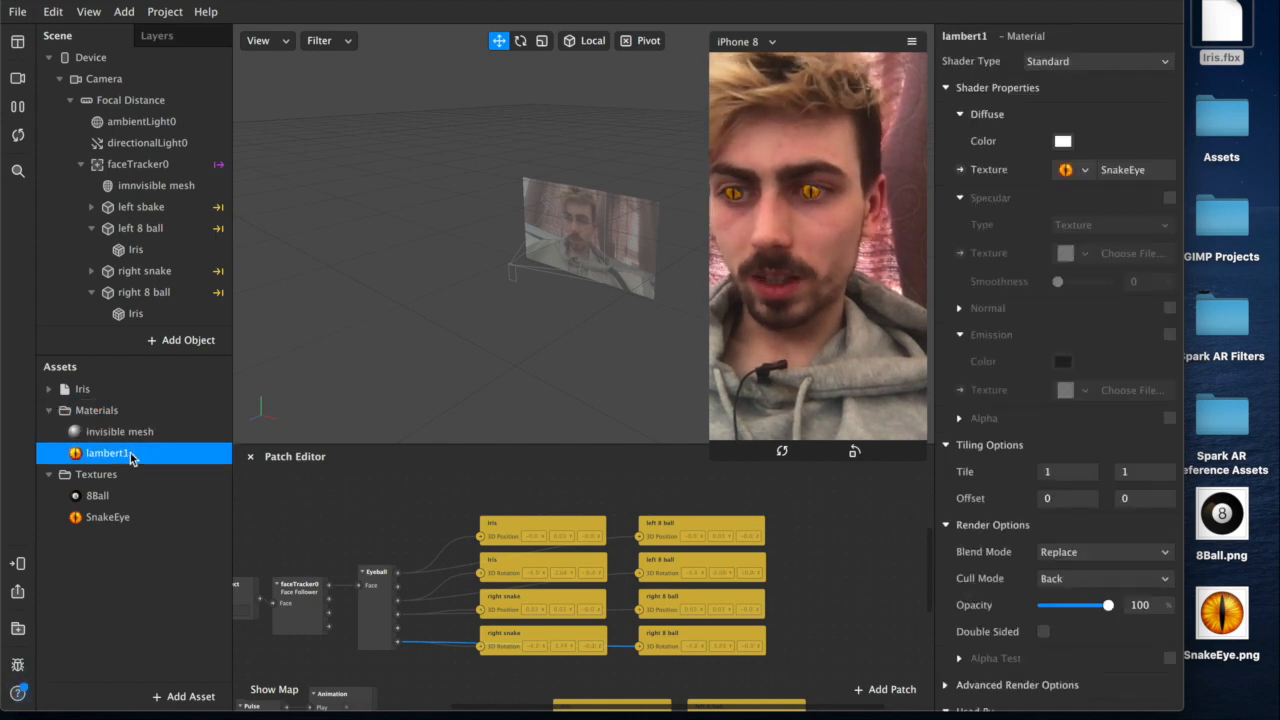
{"action": "double_click", "coordinate": [108, 452]}
{"action": "type", "text": "snake"}
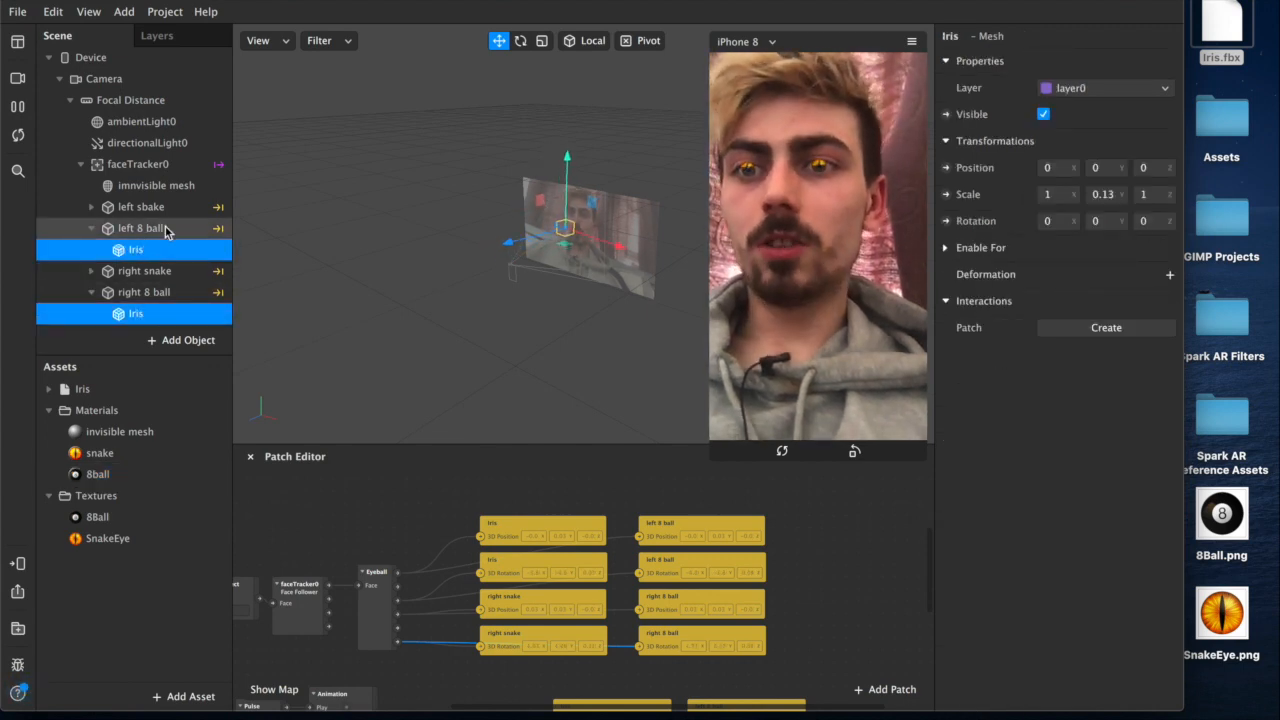
- Select the 8 ball iris meshes and switch their material from snake to 8Ball
{"action": "left_click", "coordinate": [140, 228]}
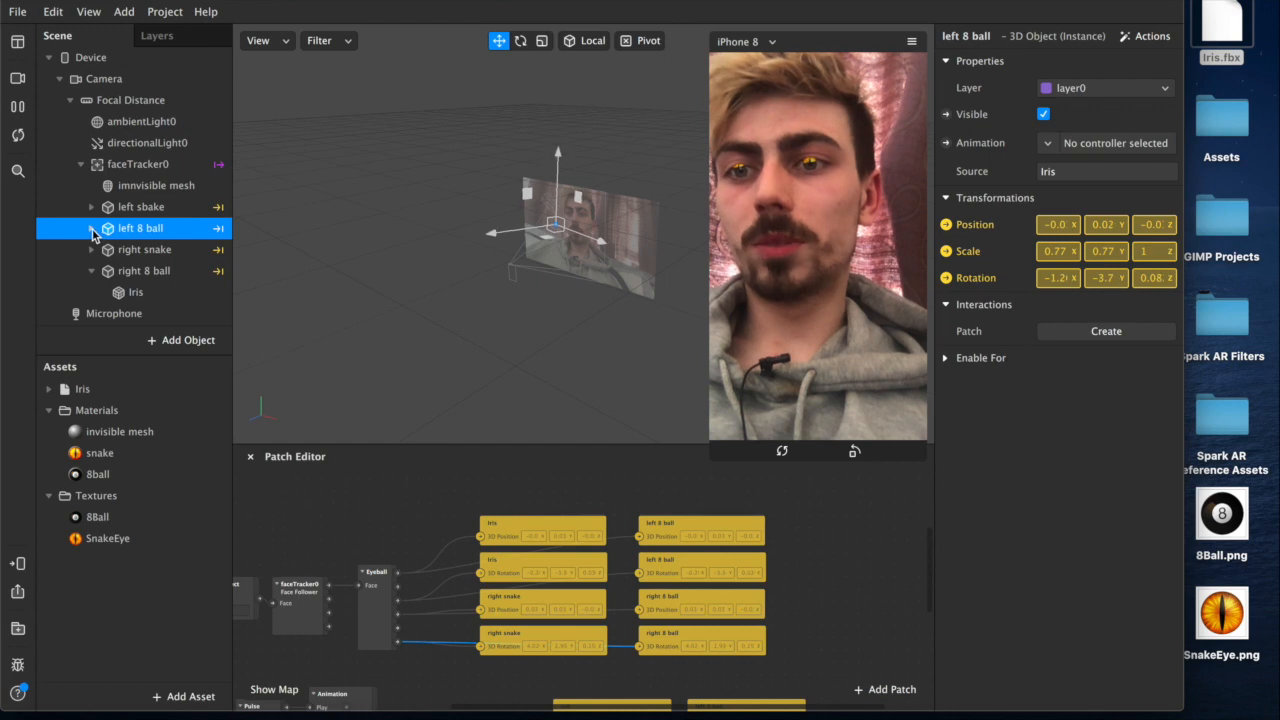
{"action": "left_click", "coordinate": [134, 248]}
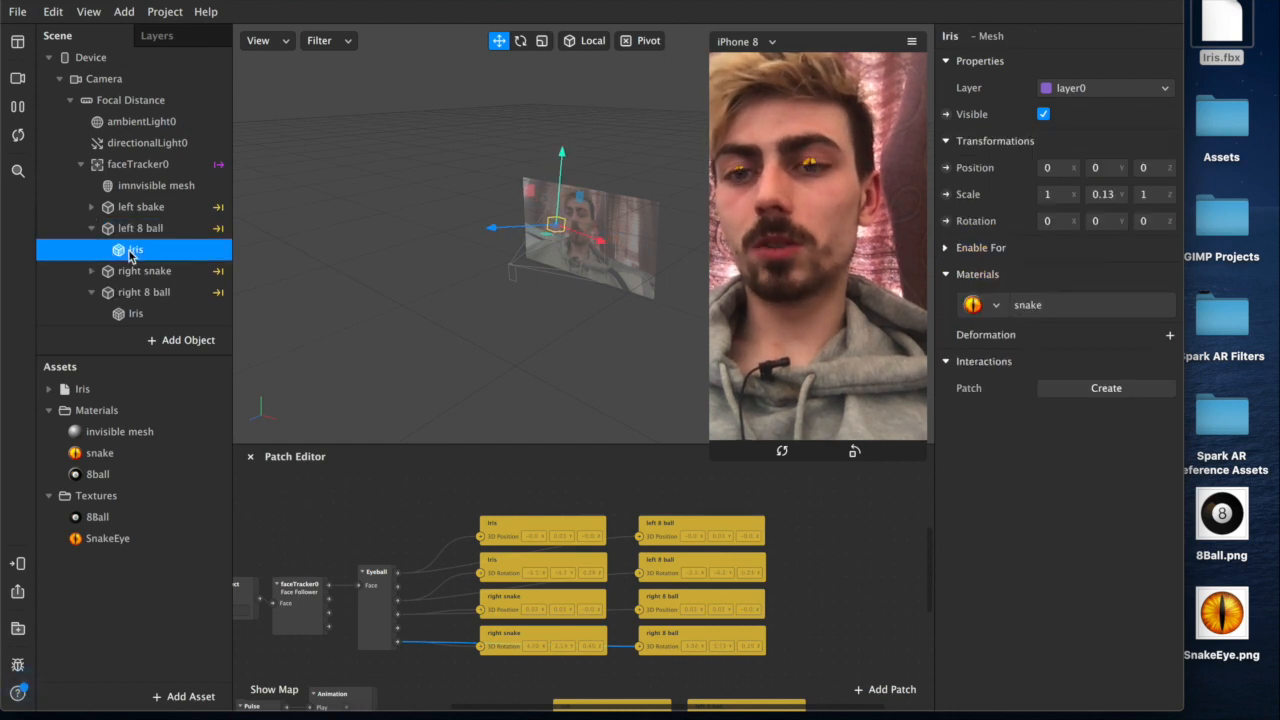
{"action": "left_click", "coordinate": [136, 312]}
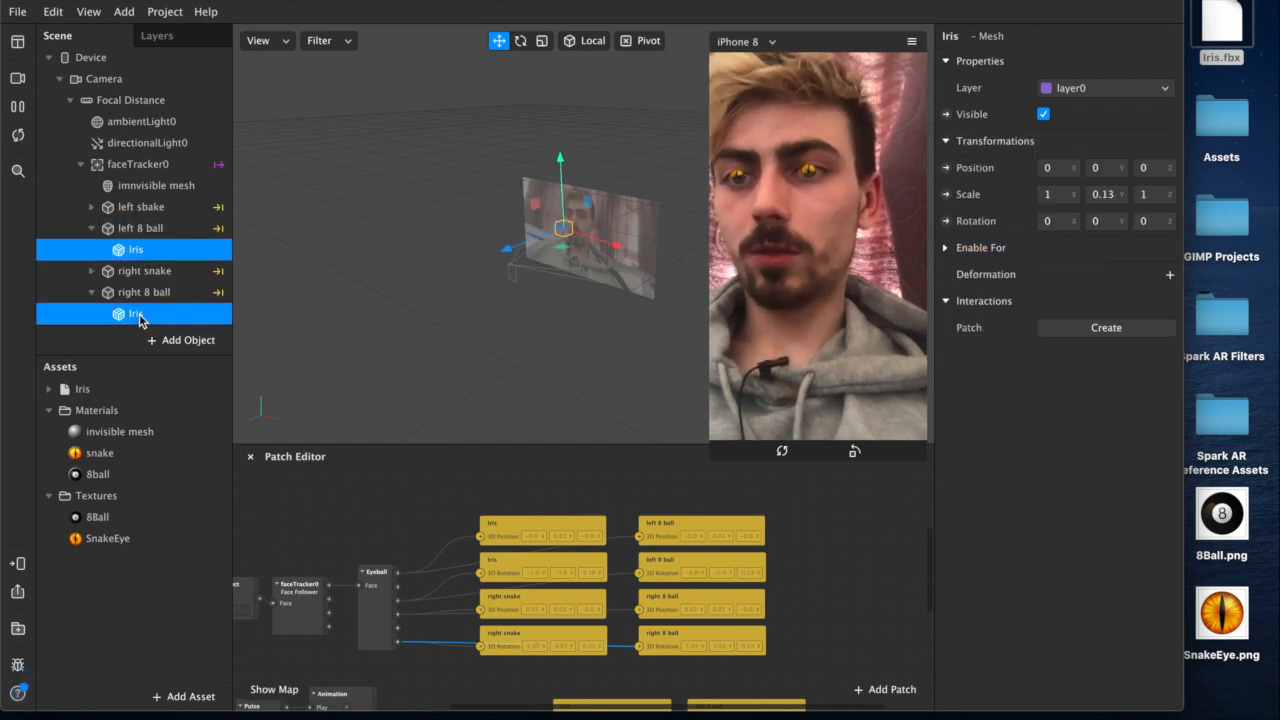
{"action": "left_click", "coordinate": [144, 270]}
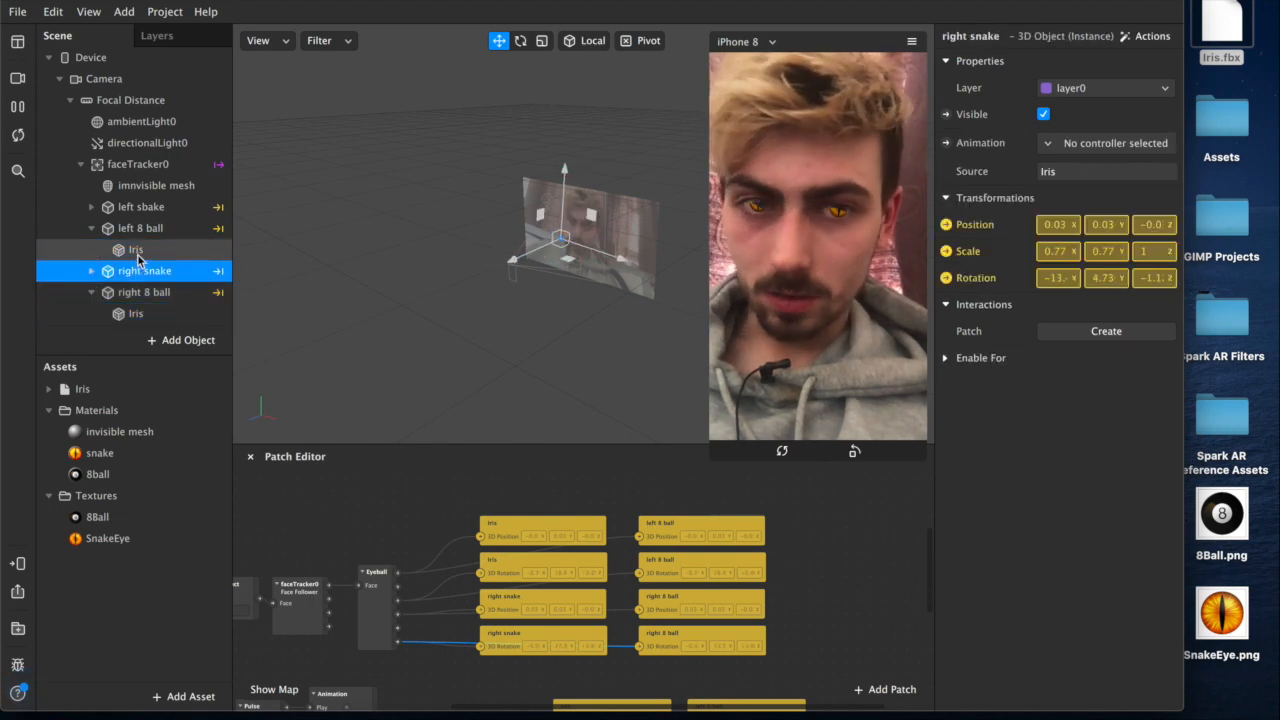
{"action": "left_click", "coordinate": [136, 312]}
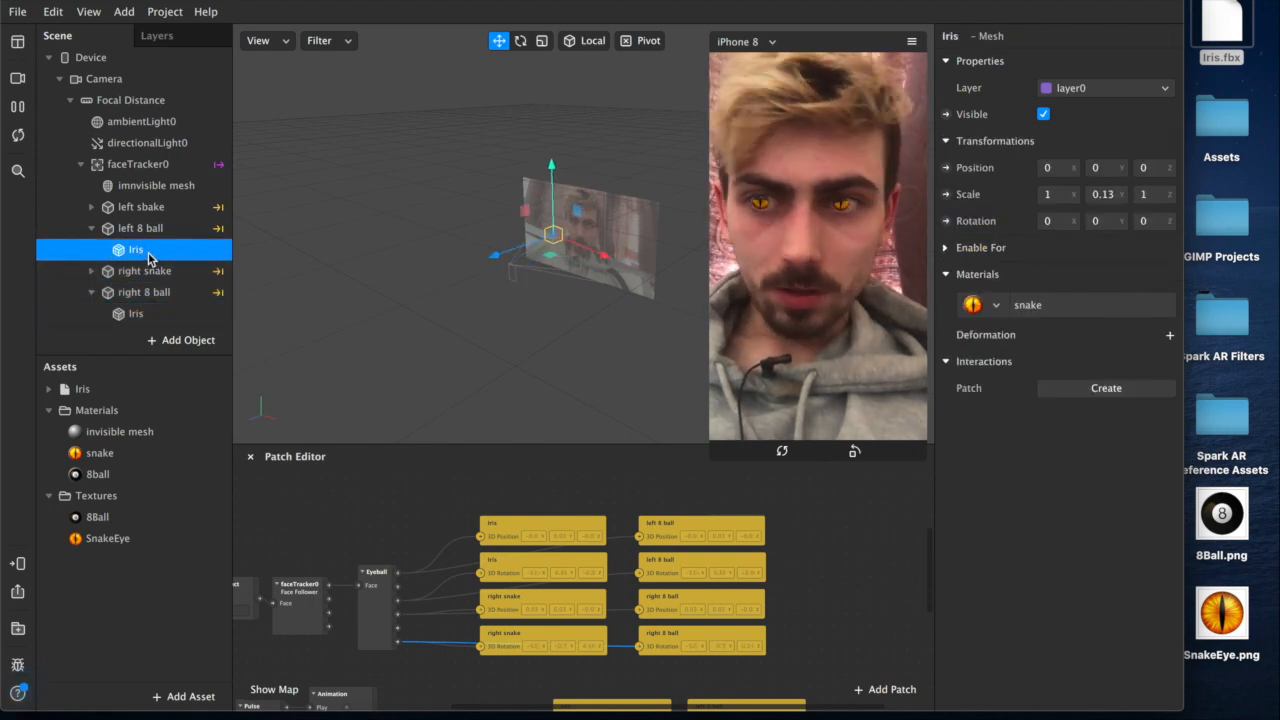
{"action": "left_click", "coordinate": [996, 304]}
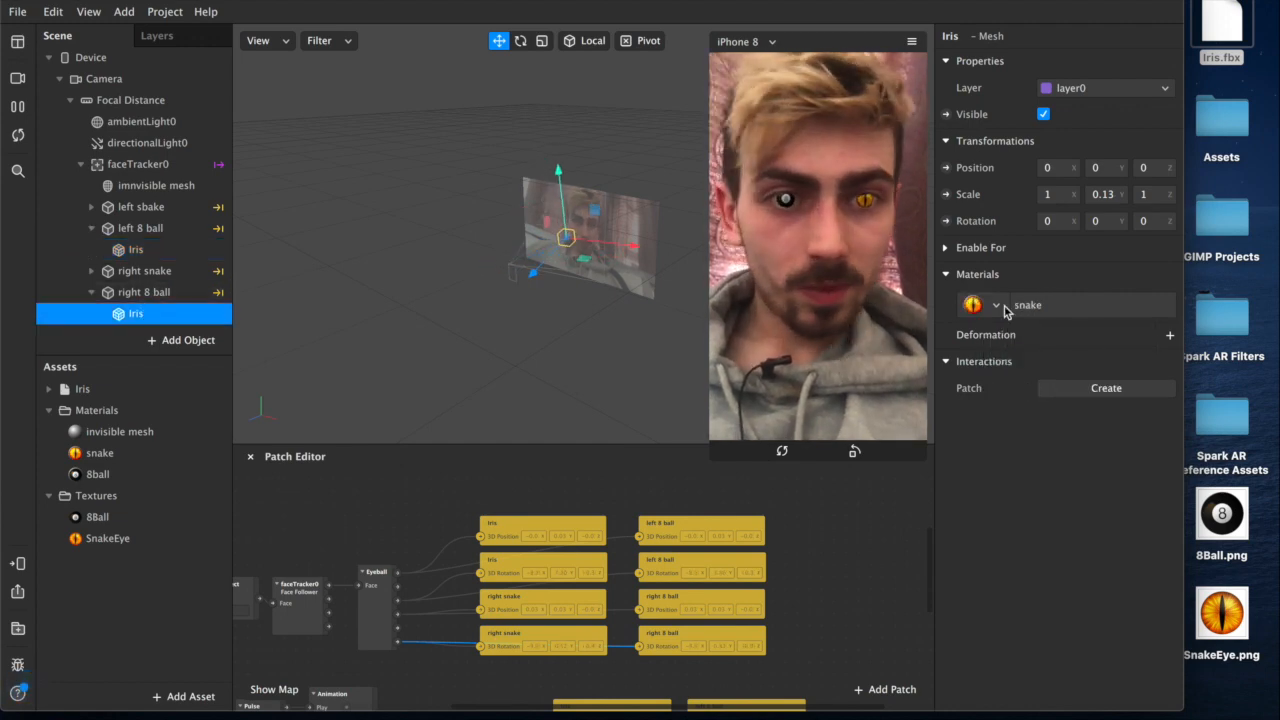
{"action": "left_click", "coordinate": [994, 304]}
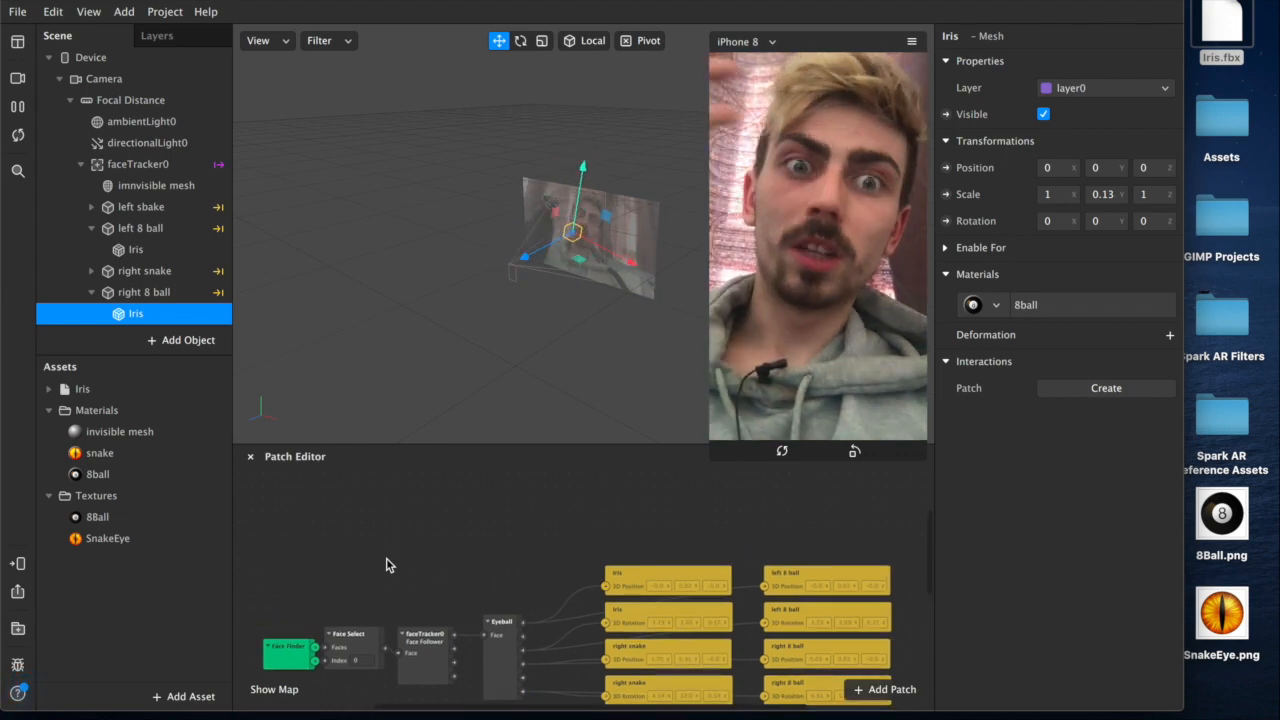
{"action": "mouse_move", "coordinate": [310, 600]}
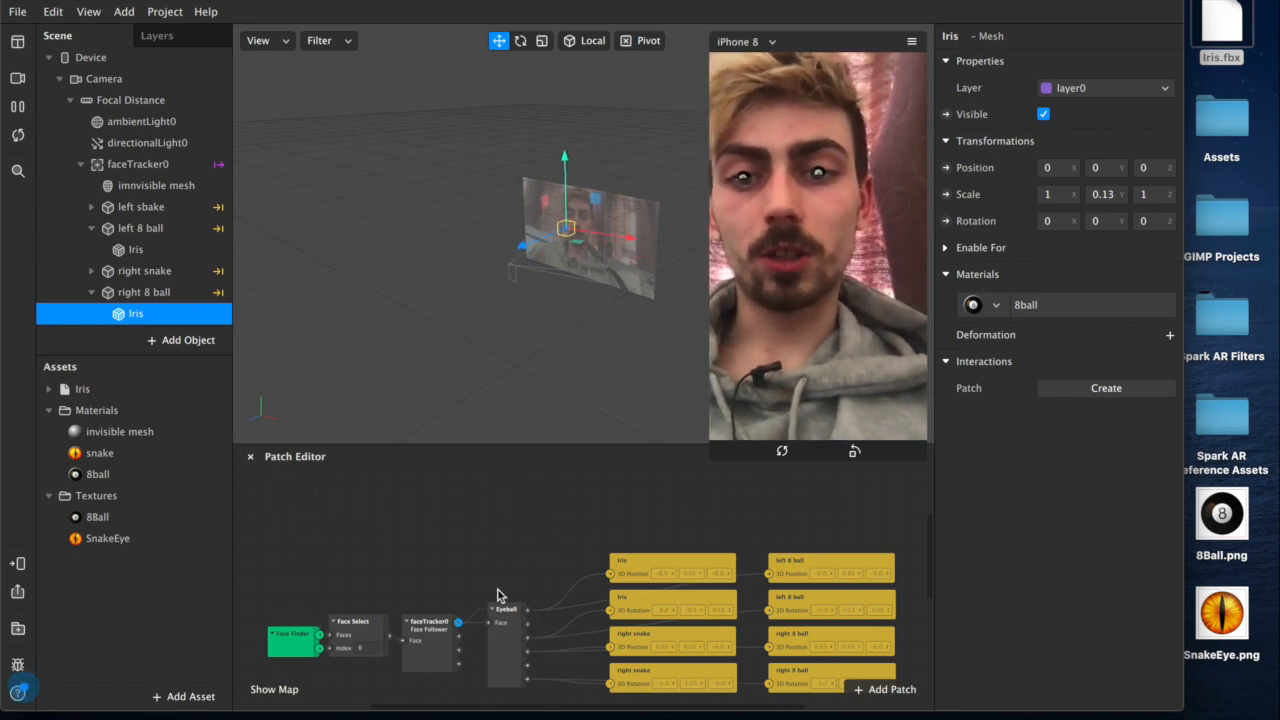
- Add a Blink patch feeding a Counter, then an Equals Exactly patch from the library
{"action": "type", "text": "bli"}
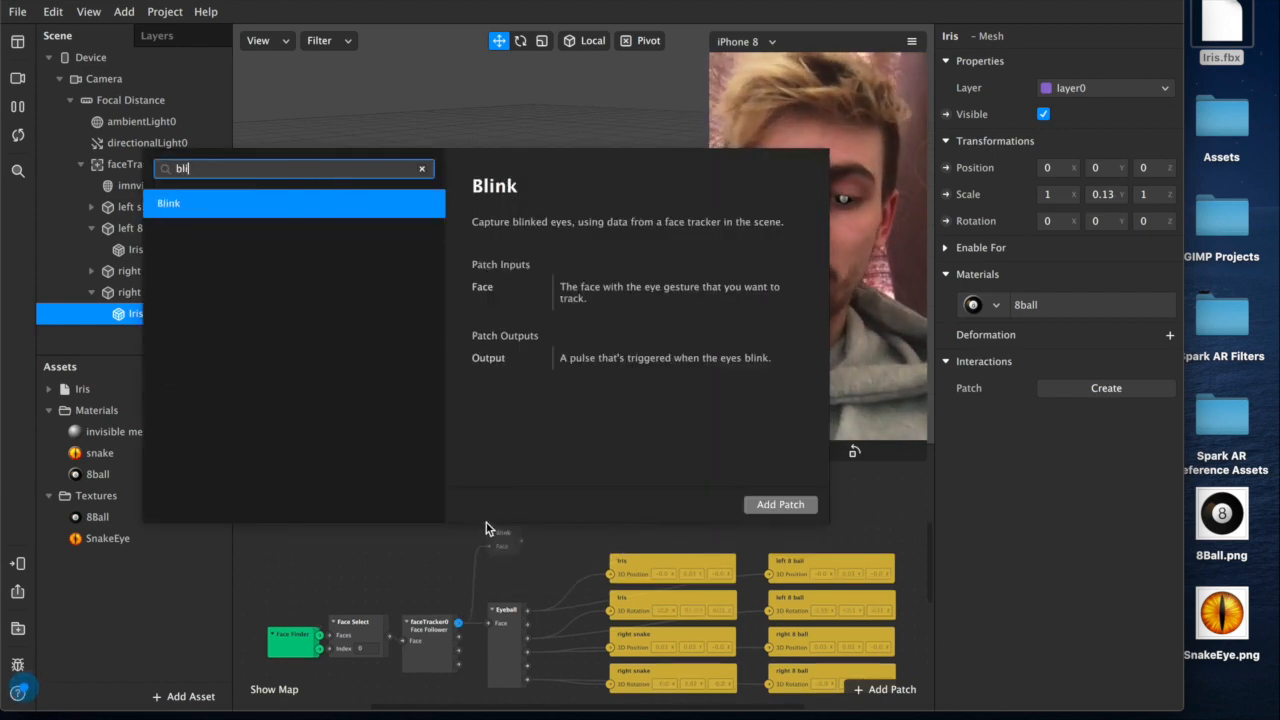
{"action": "left_click", "coordinate": [780, 504]}
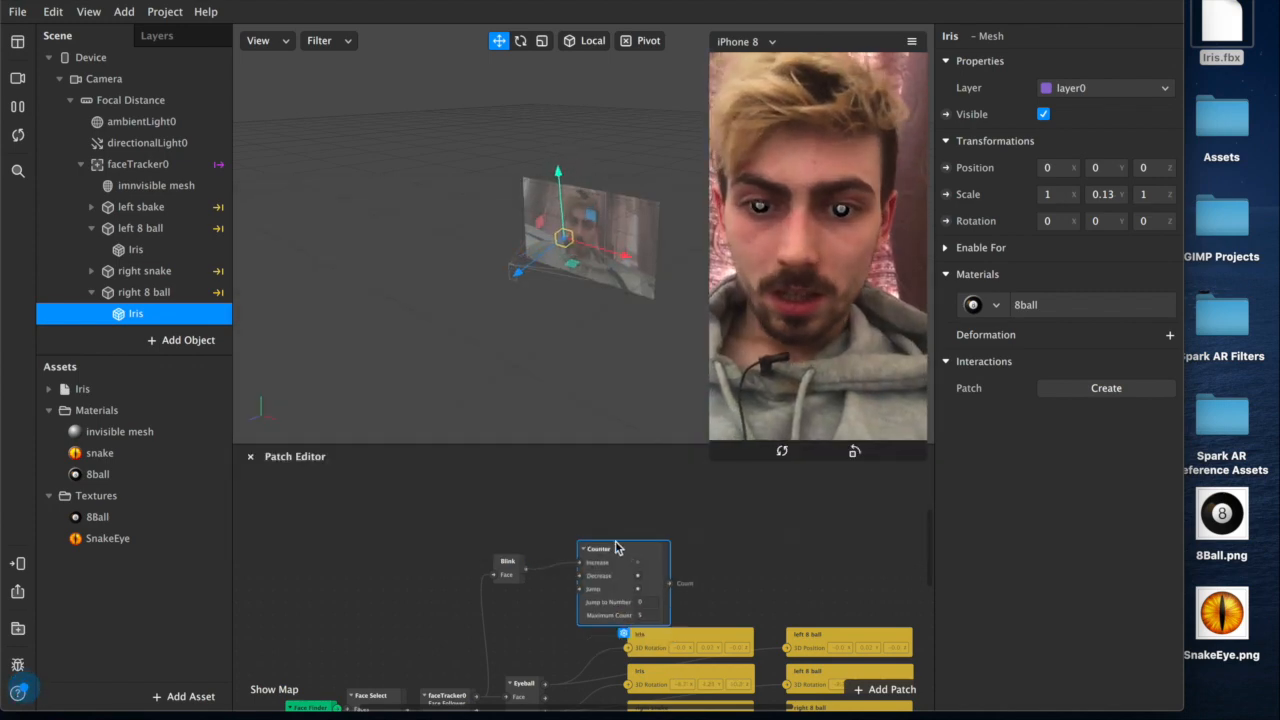
{"action": "left_click", "coordinate": [892, 688]}
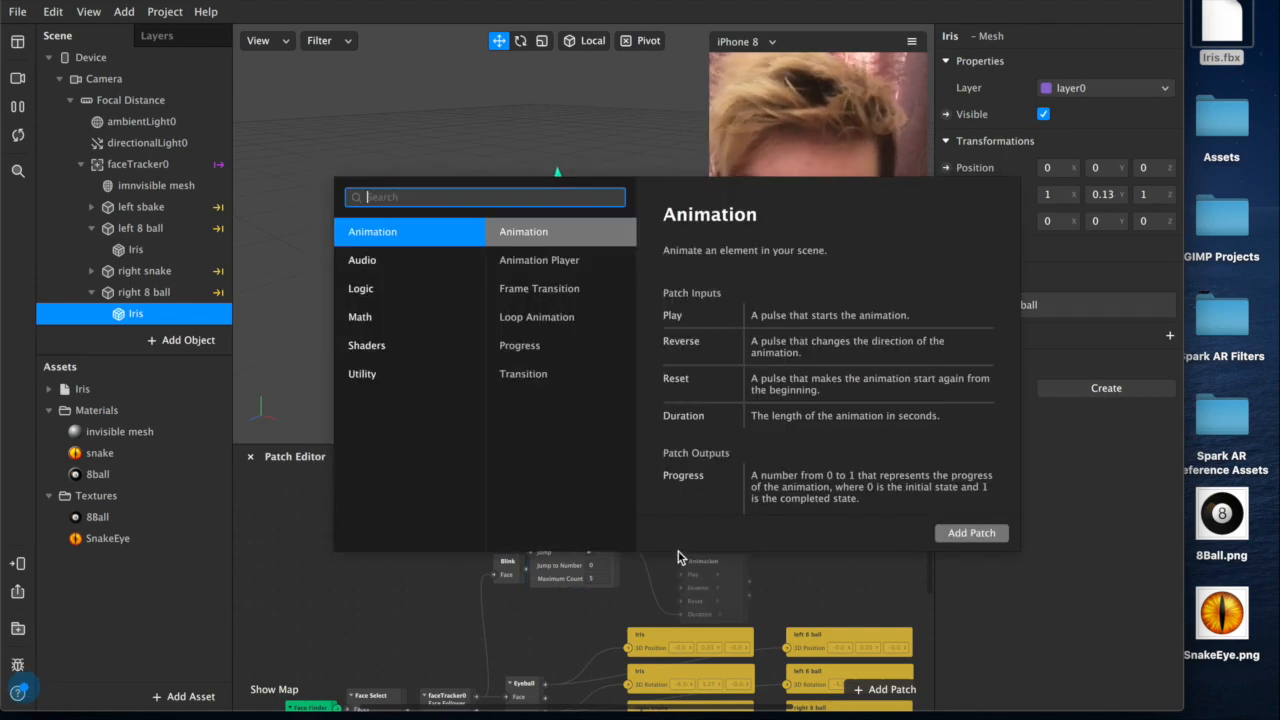
{"action": "type", "text": "equals"}
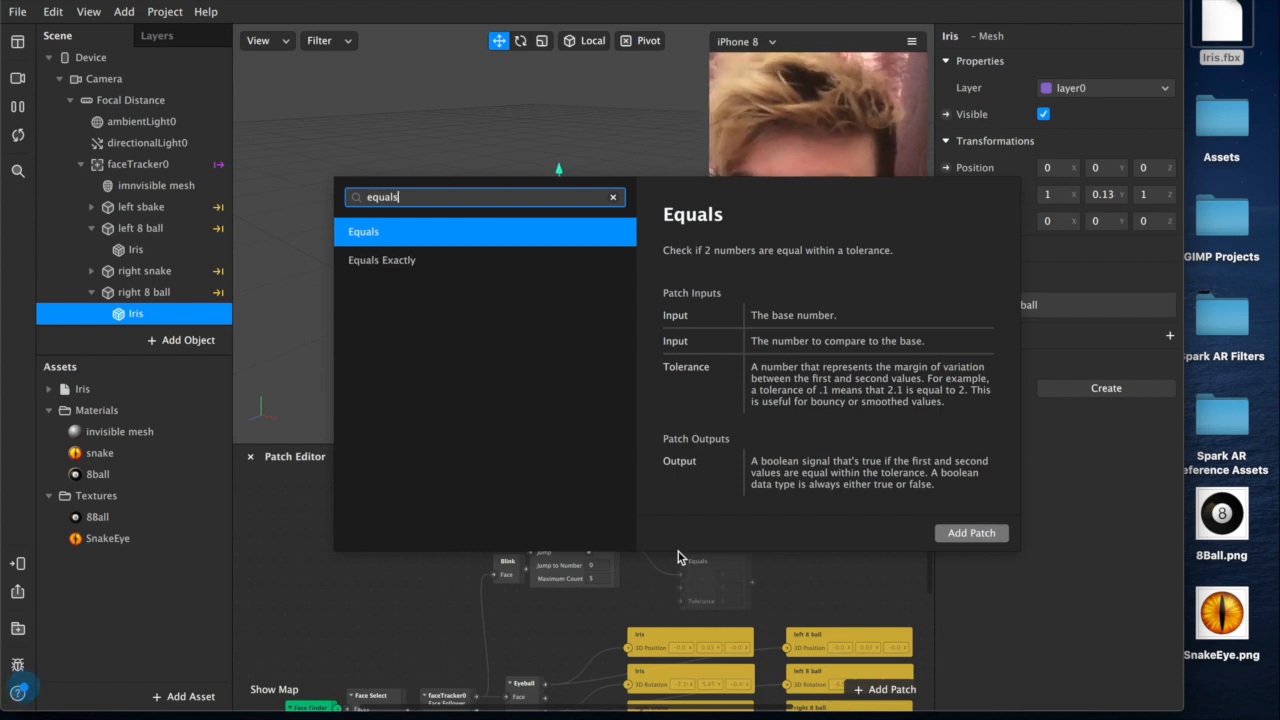
{"action": "left_click", "coordinate": [970, 532]}
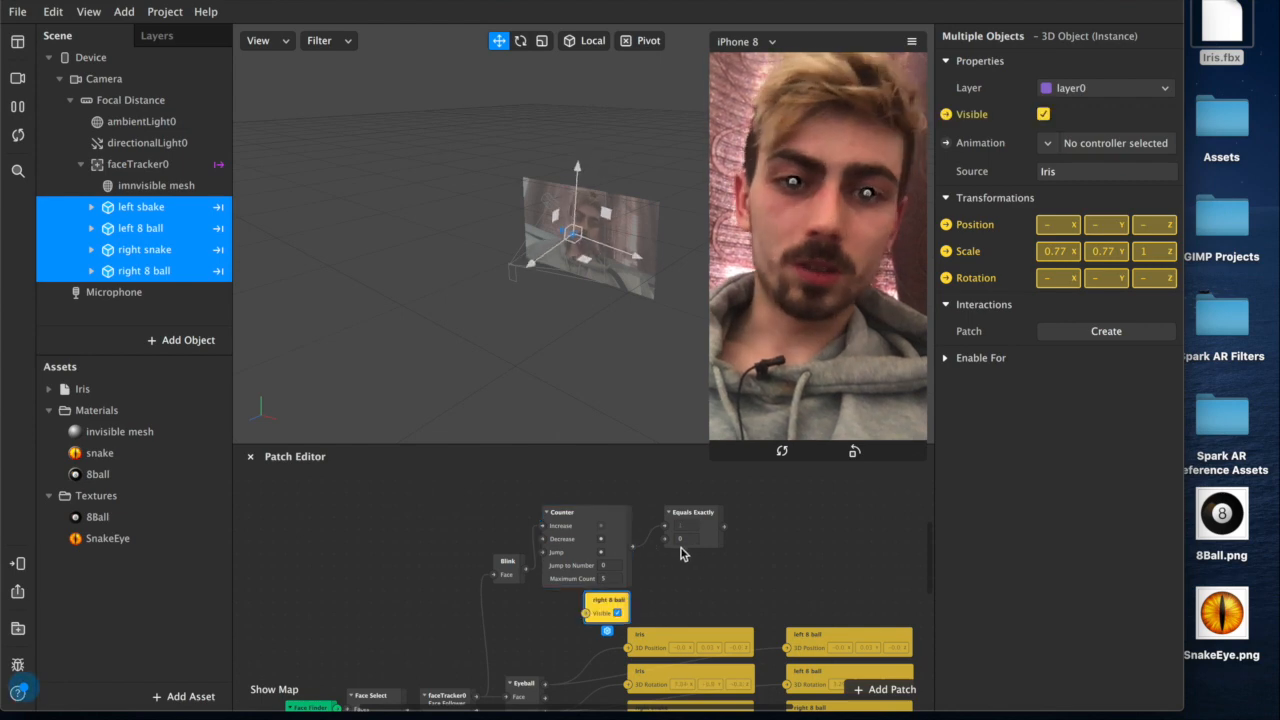
- Bring the four eye objects' Visible properties into the graph and wire Counter through Equals Exactly
{"action": "left_click_drag", "start_coordinate": [608, 604], "coordinate": [820, 512]}
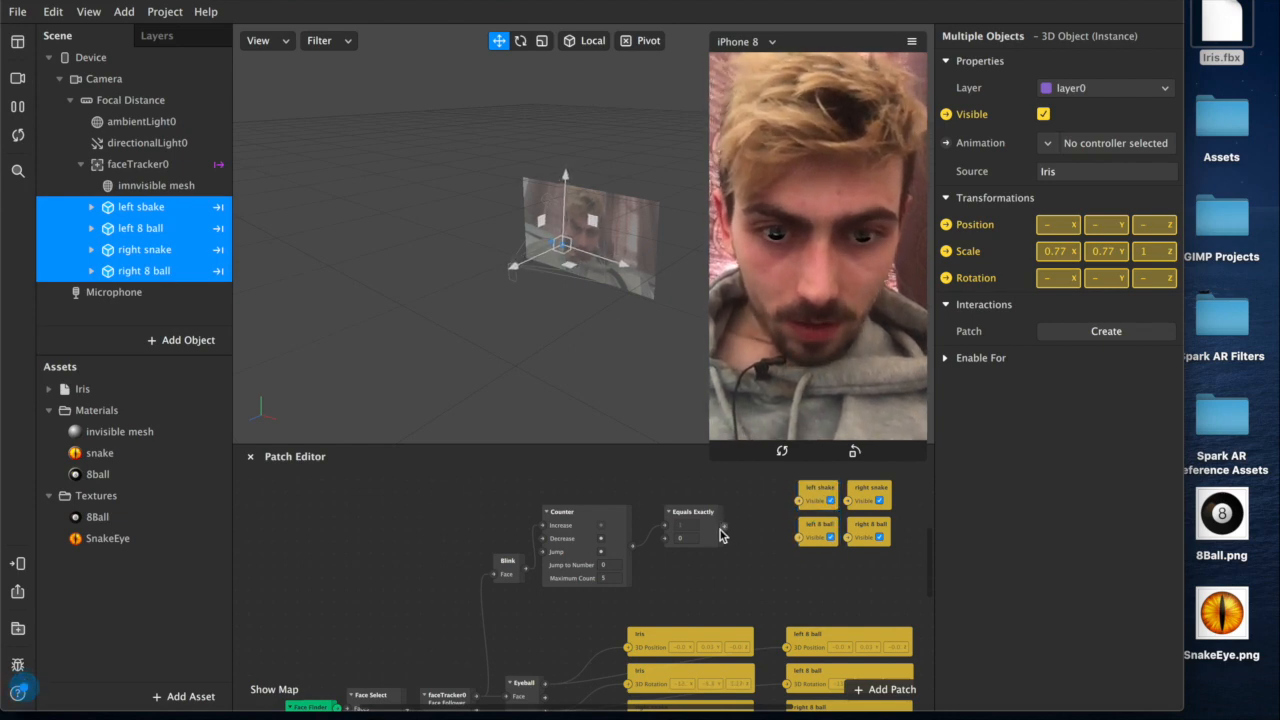
{"action": "left_click", "coordinate": [692, 512]}
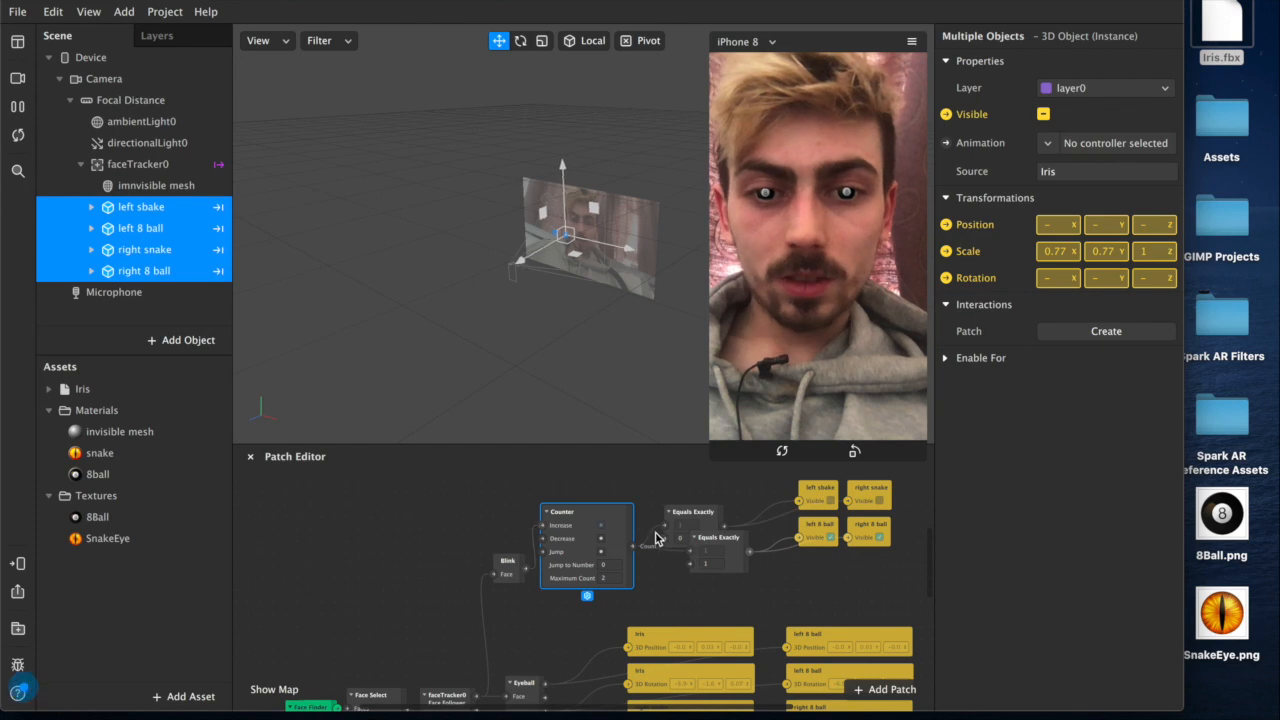
{"action": "mouse_move", "coordinate": [616, 608]}
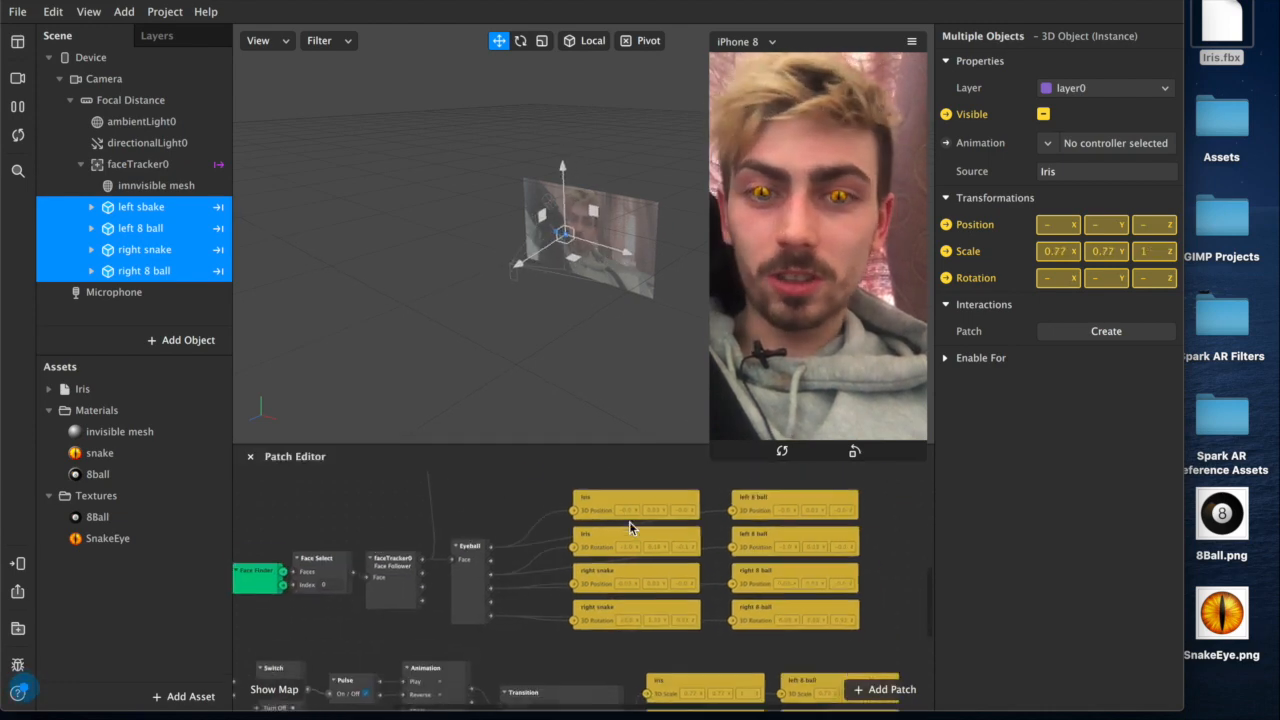
- Select Device and enable Custom Instruction to bring up the project properties
{"action": "left_click", "coordinate": [892, 688]}
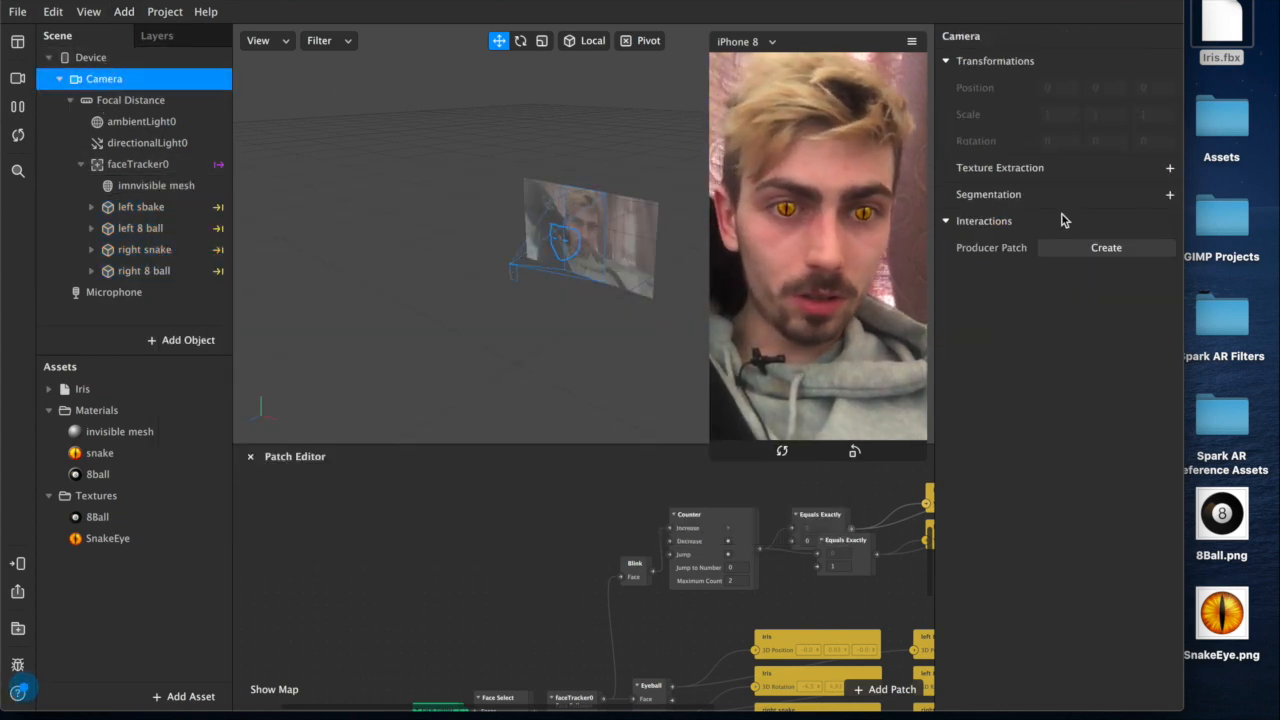
{"action": "left_click", "coordinate": [90, 56]}
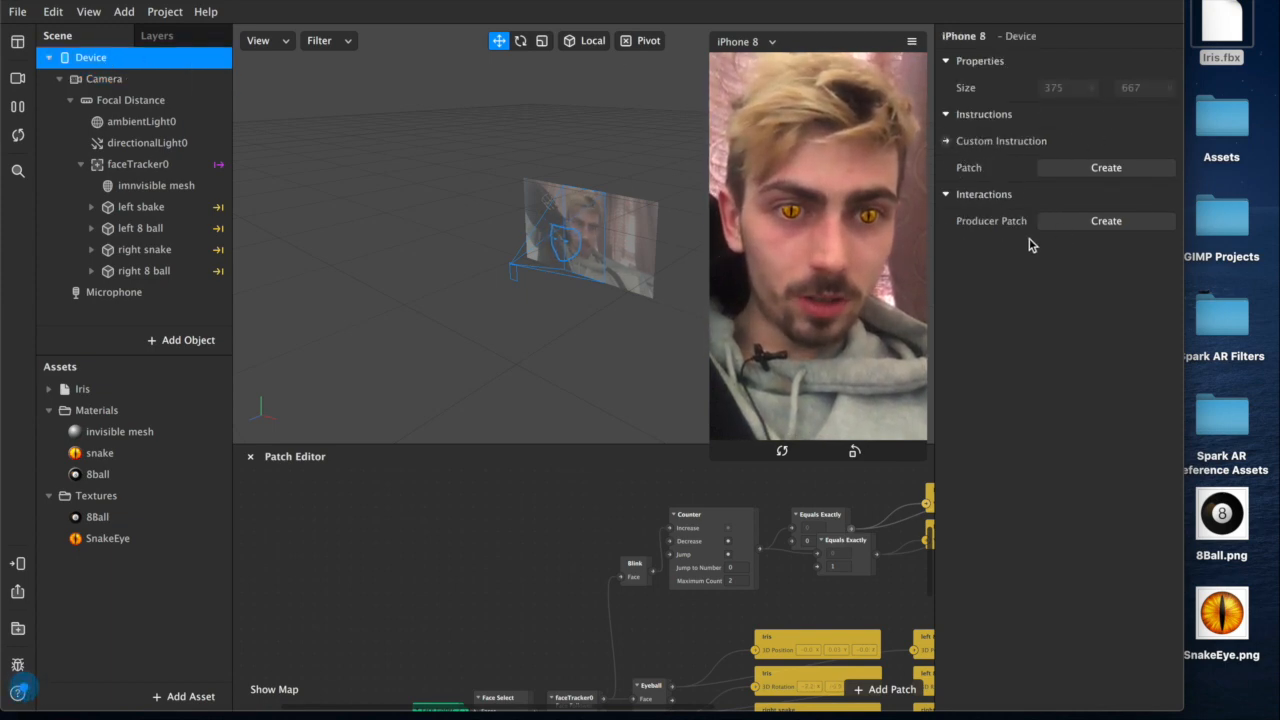
{"action": "left_click", "coordinate": [1000, 140]}
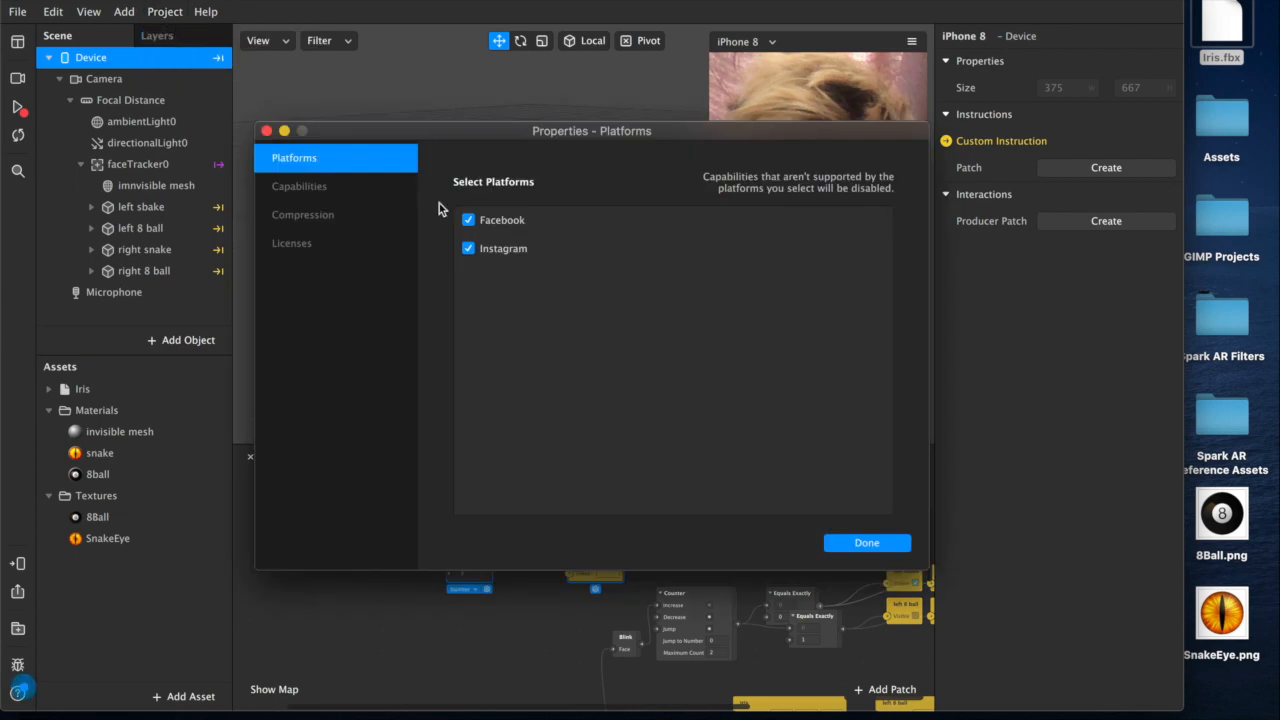
- Enable Custom Instructions under the Instructions capability in project Capabilities
{"action": "left_click", "coordinate": [300, 186]}
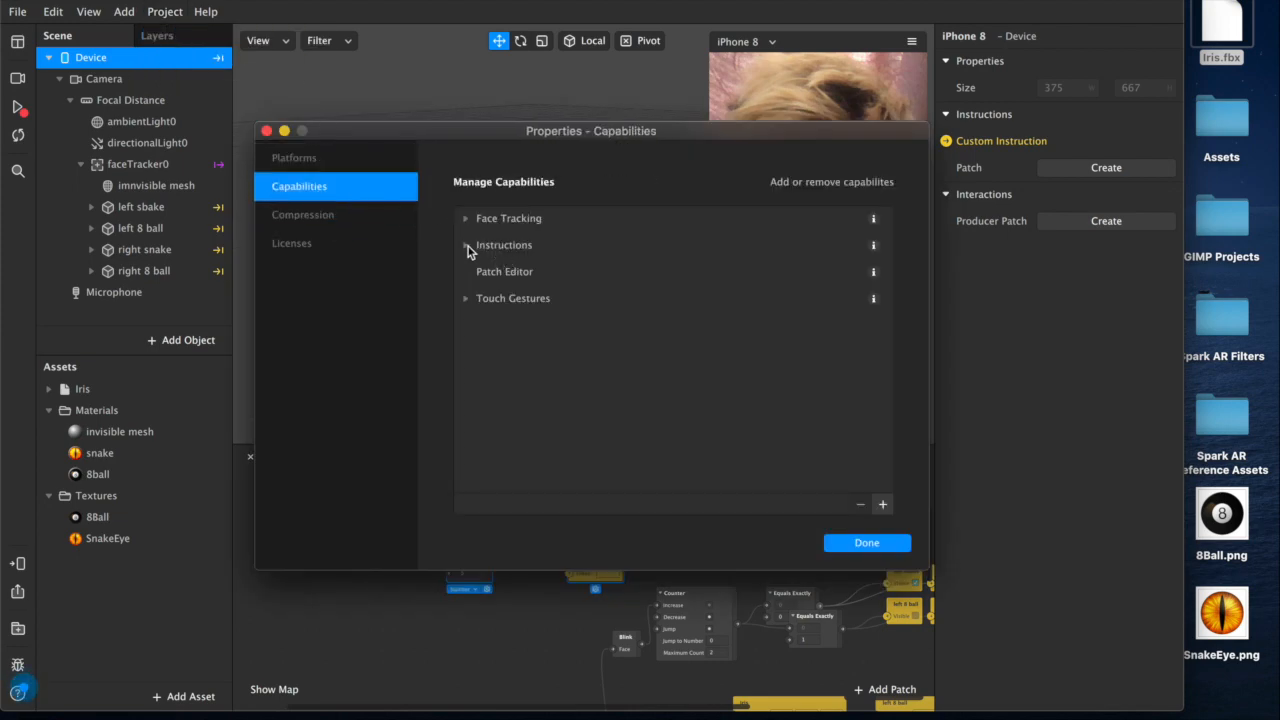
{"action": "left_click", "coordinate": [464, 244]}
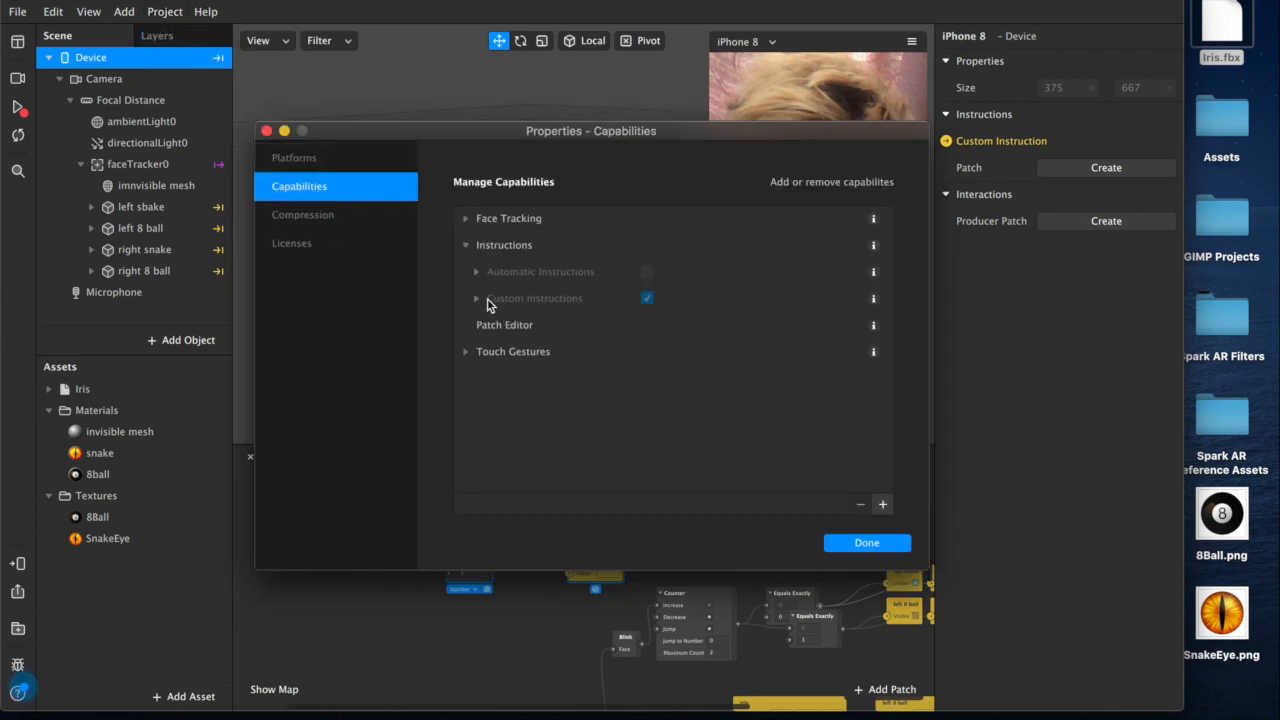
{"action": "left_click", "coordinate": [476, 298]}
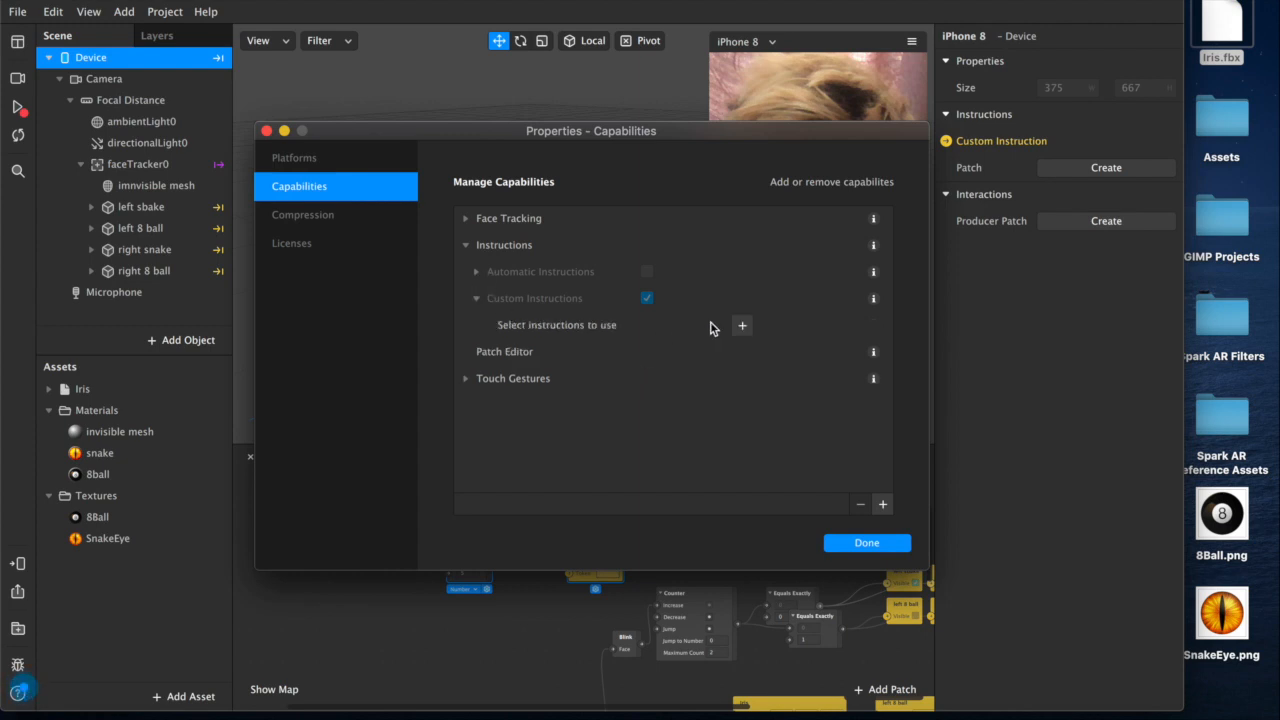
- Search 'tap', add Tap to change as the instruction, and confirm the project properties
{"action": "type", "text": "blkin"}
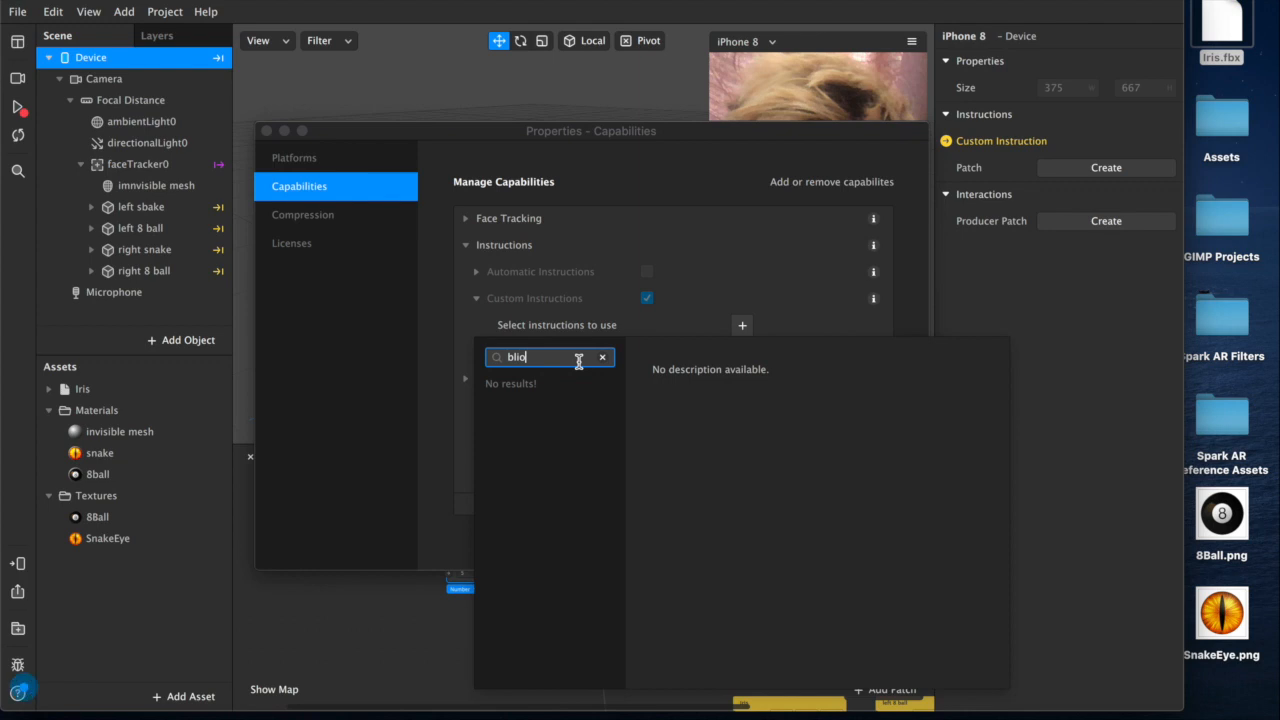
{"action": "key", "text": "Backspace"}
{"action": "type", "text": "nk"}
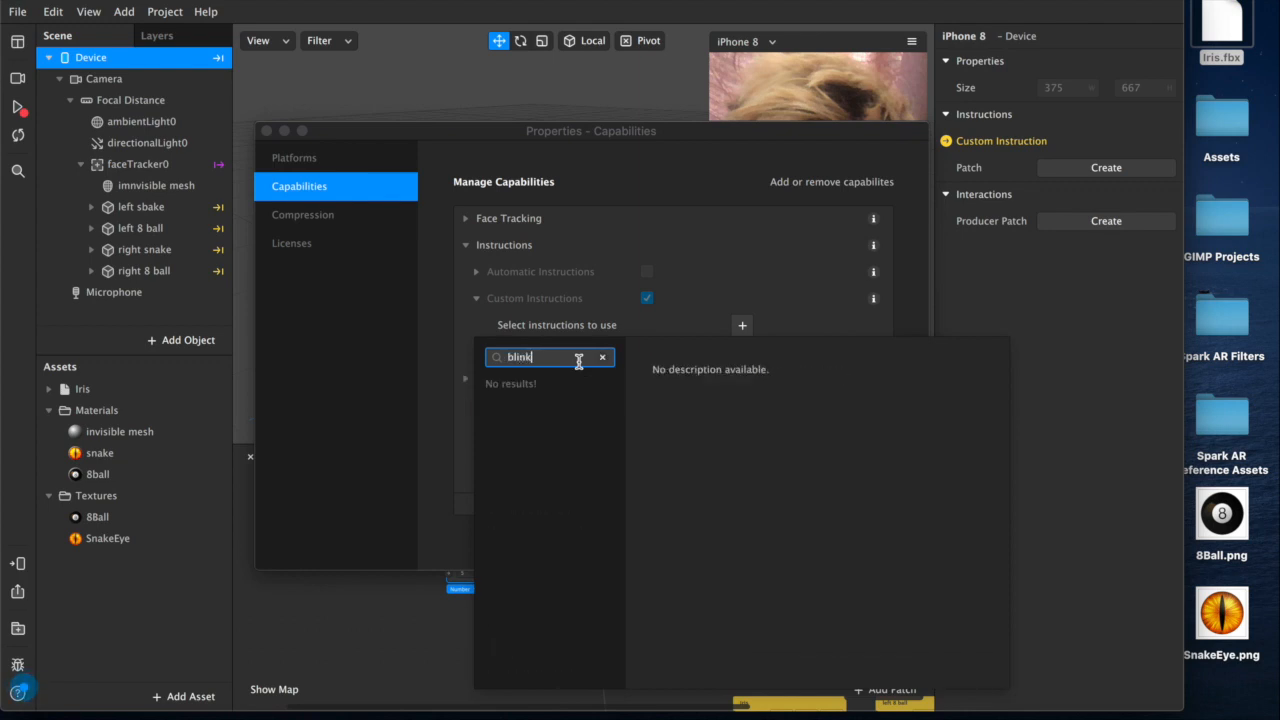
{"action": "type", "text": "tap"}
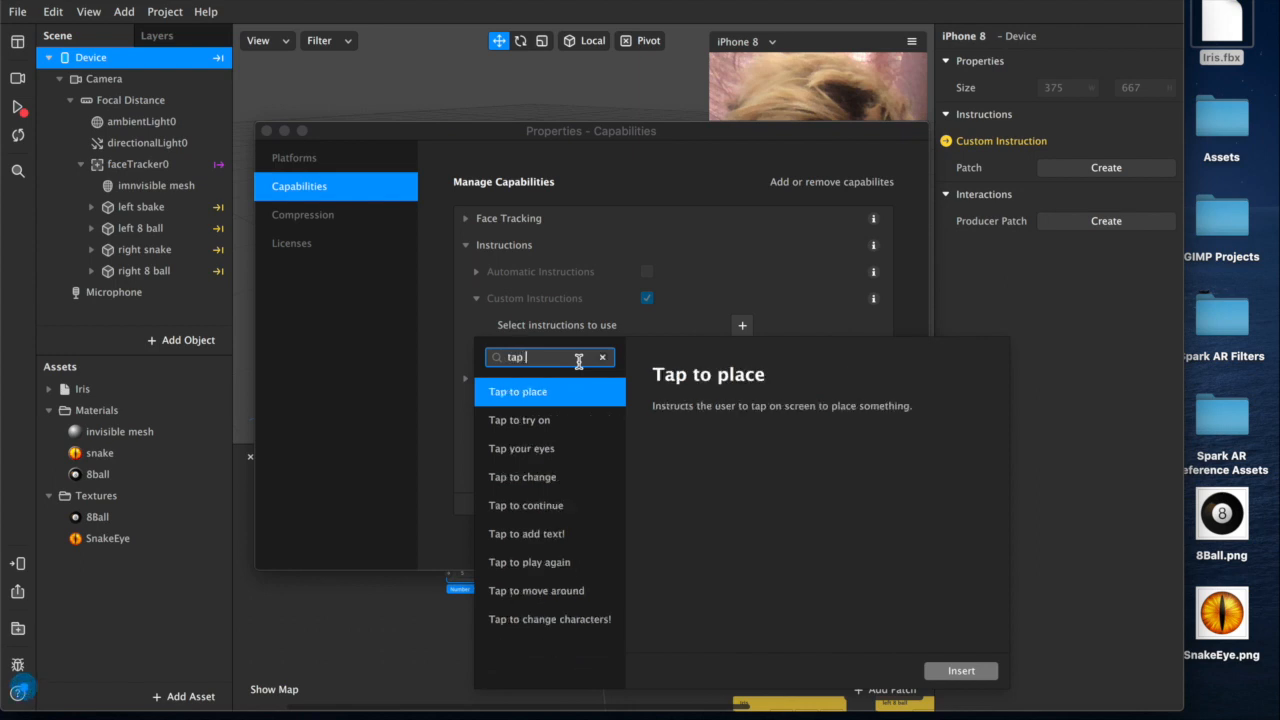
{"action": "left_click", "coordinate": [522, 476]}
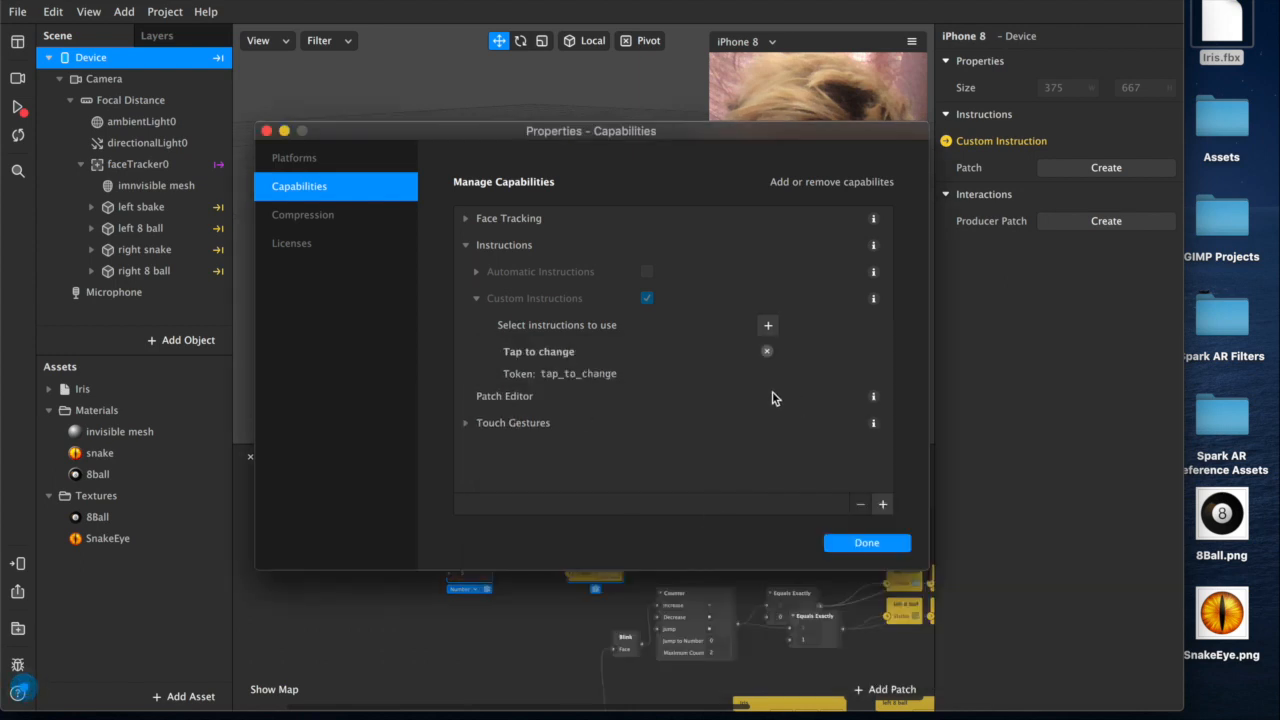
{"action": "double_click", "coordinate": [578, 374]}
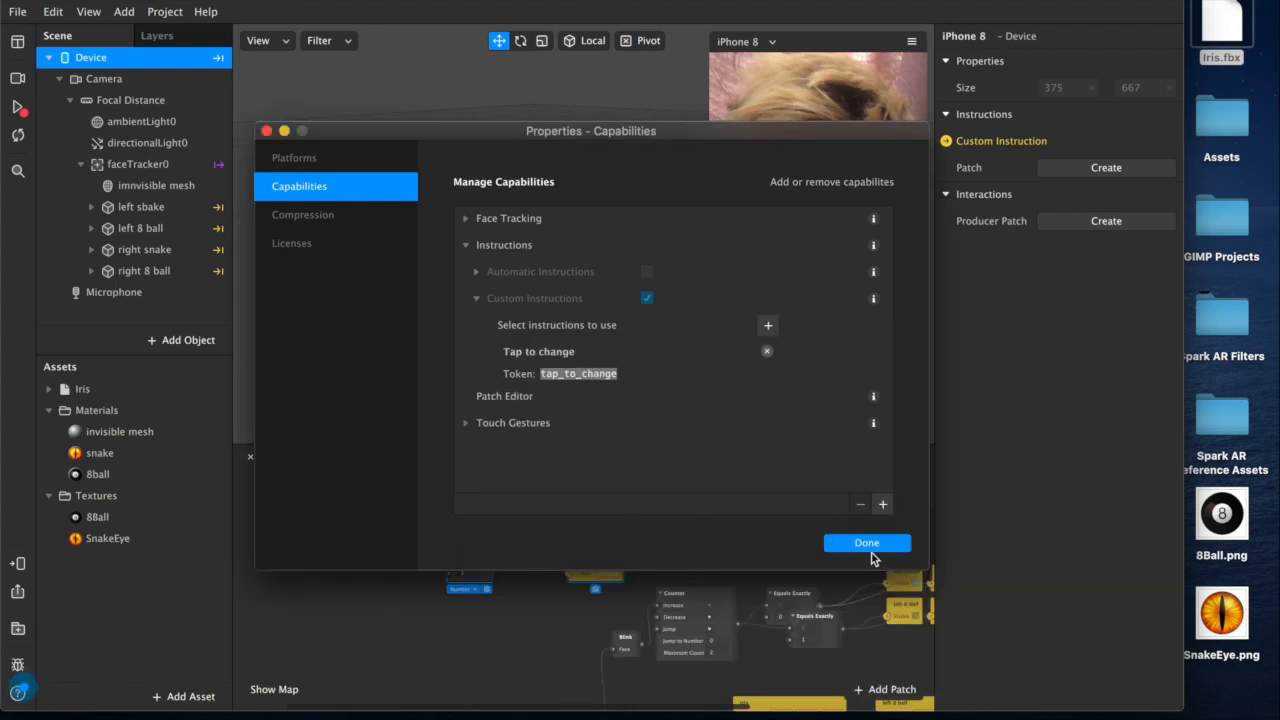
{"action": "left_click", "coordinate": [866, 542]}
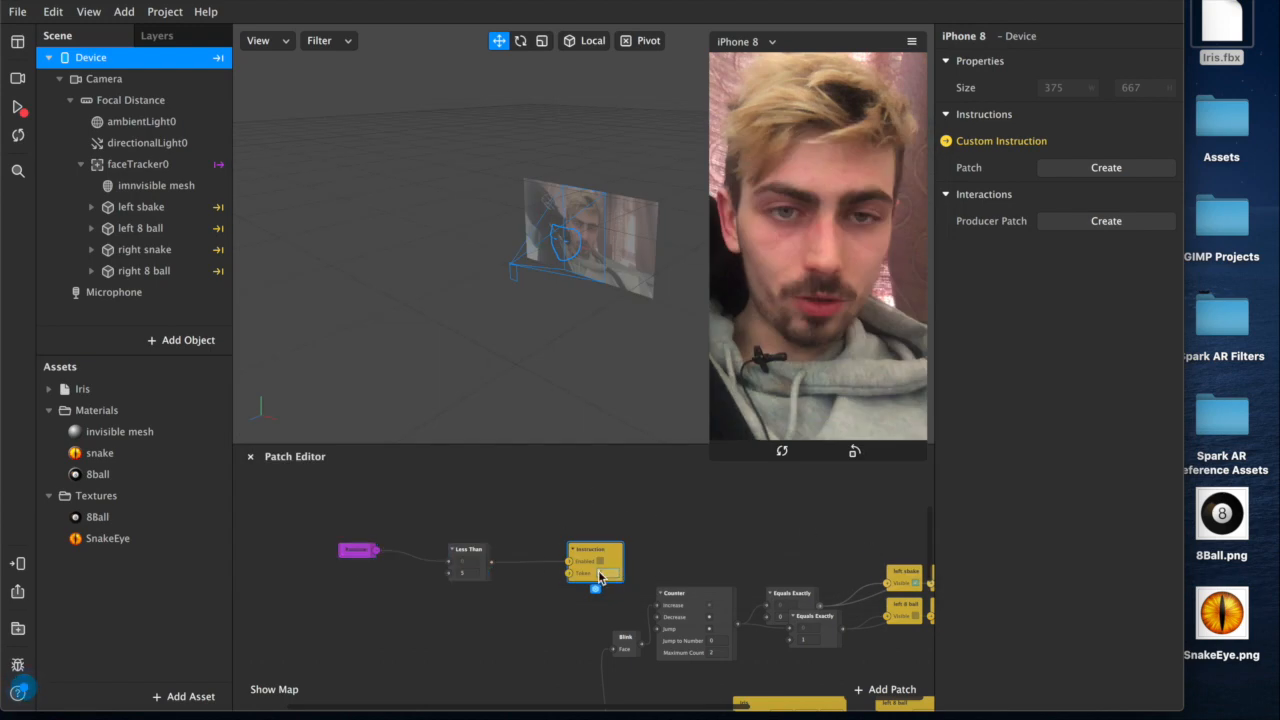